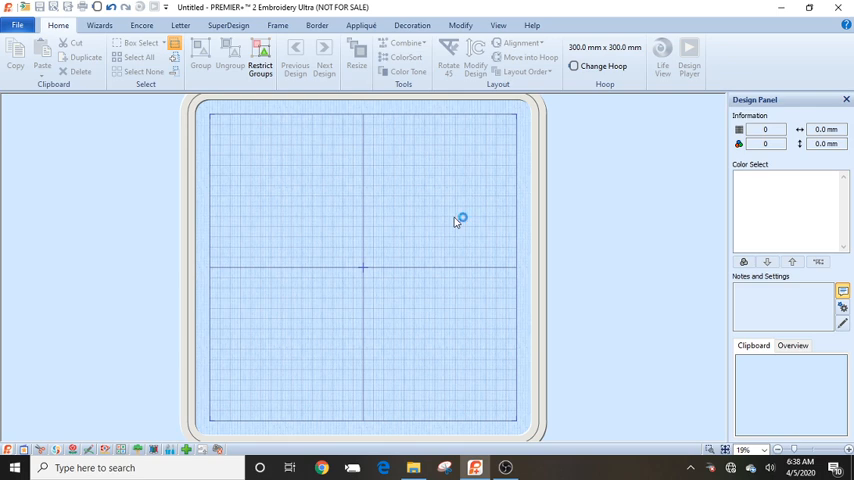
mouse_move(418, 235)
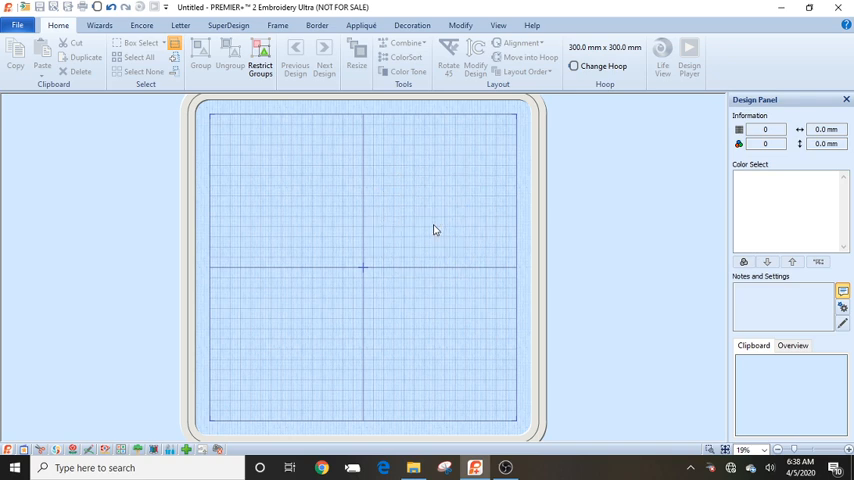
mouse_move(57, 25)
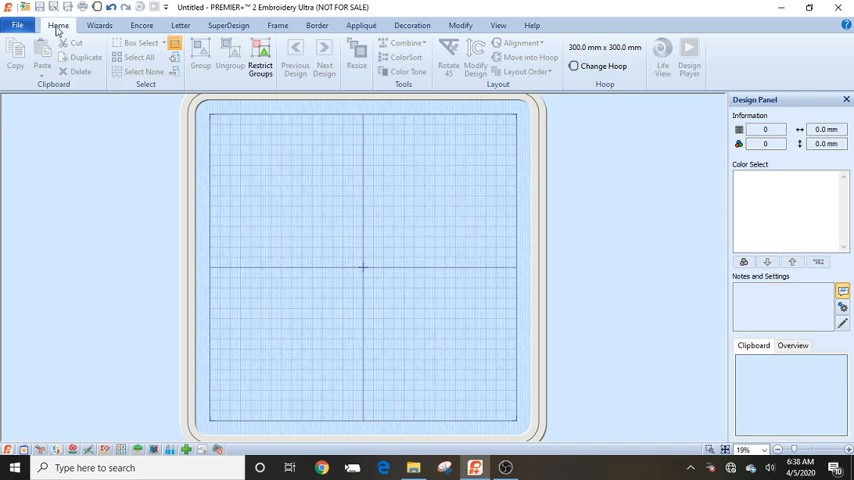
mouse_move(318, 199)
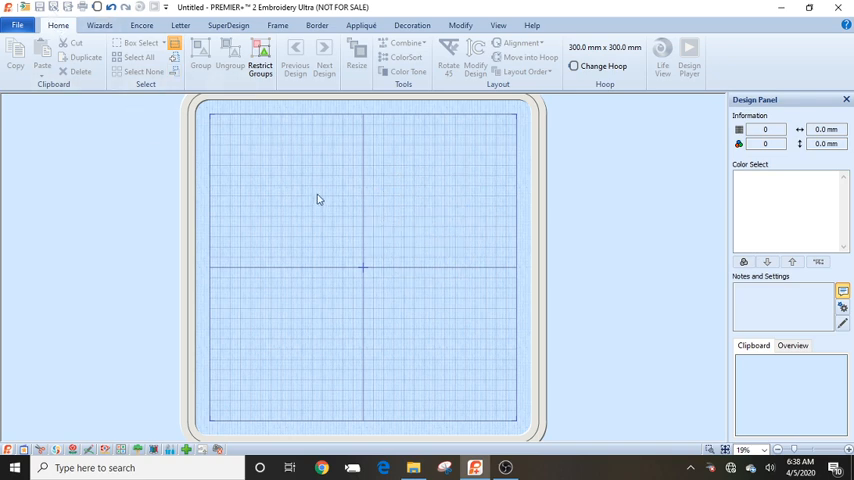
mouse_move(237, 85)
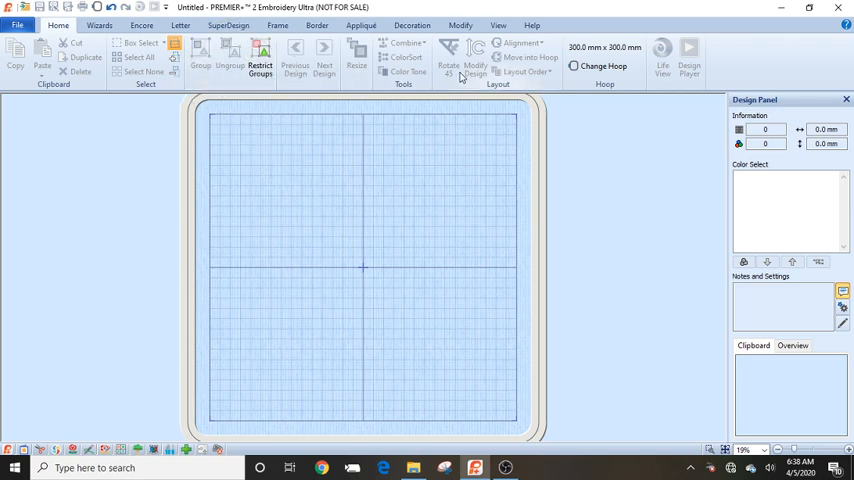
mouse_move(449, 57)
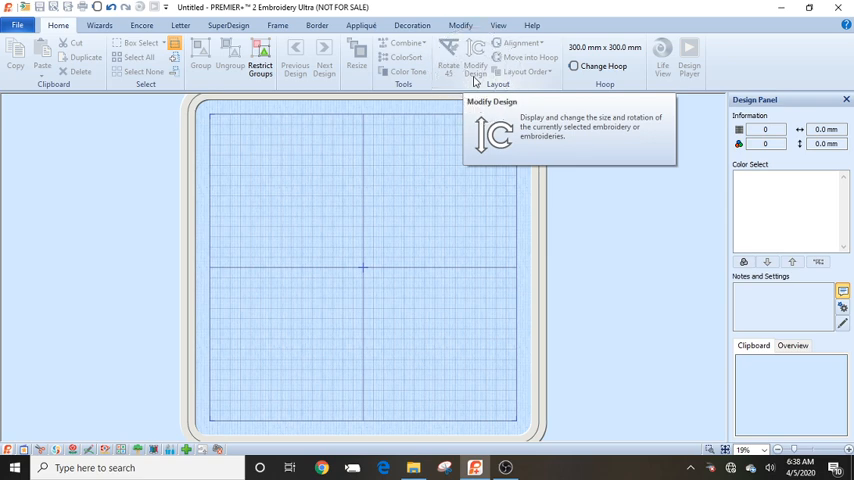
mouse_move(363, 205)
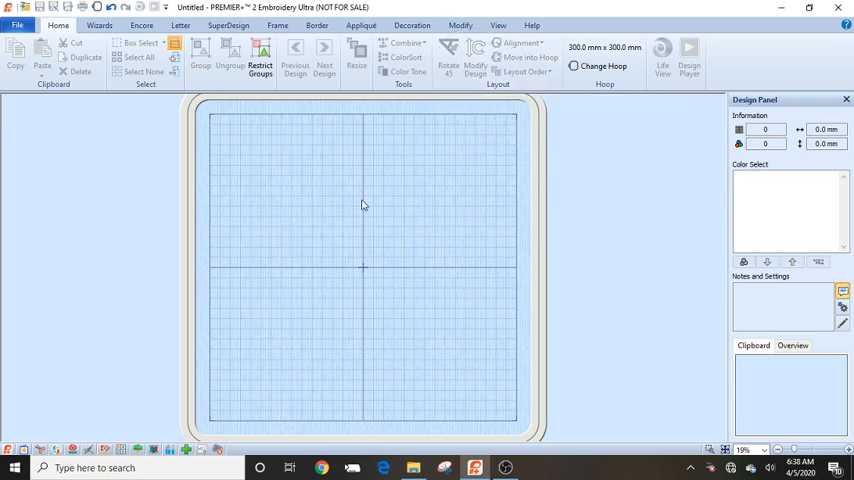
mouse_move(298, 172)
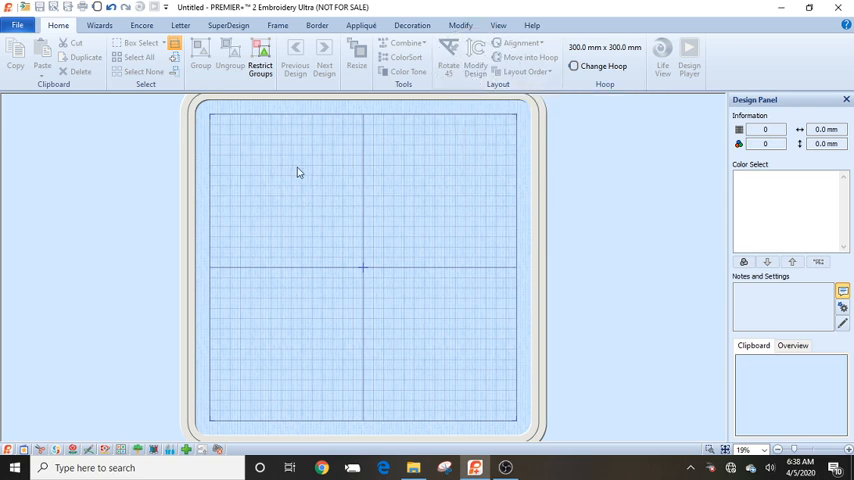
mouse_move(242, 63)
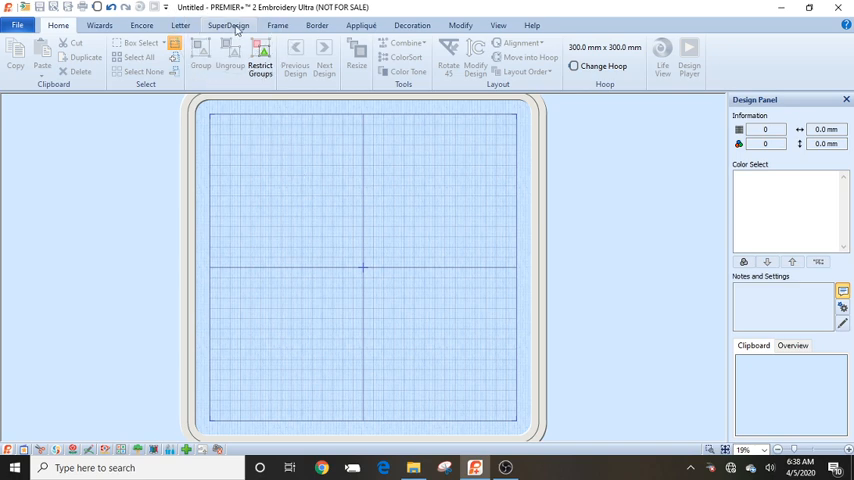
Step: Show the SuperDesign motif options with Category set to All
click(228, 25)
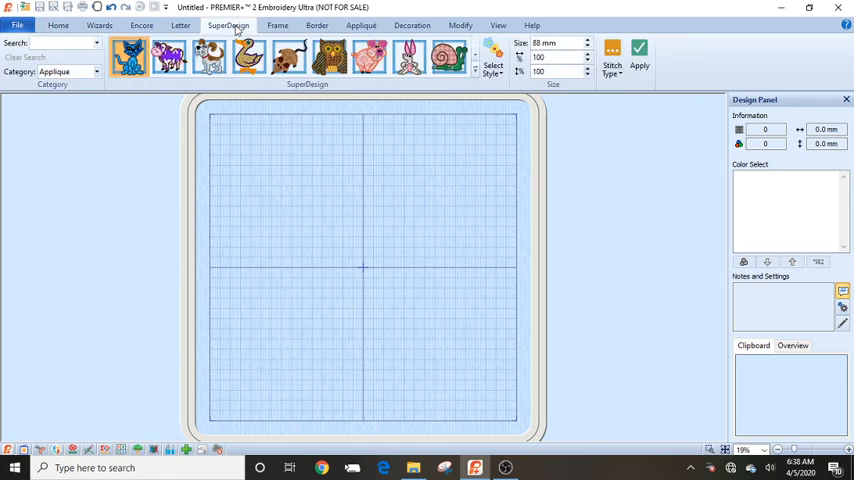
mouse_move(320, 98)
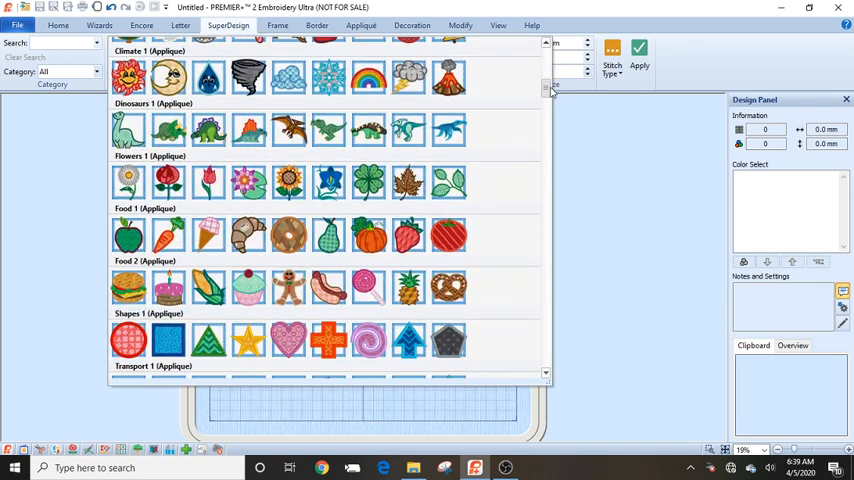
Step: Scroll the SuperDesign gallery through the categories and back up to Animals 1
scroll(down, 3)
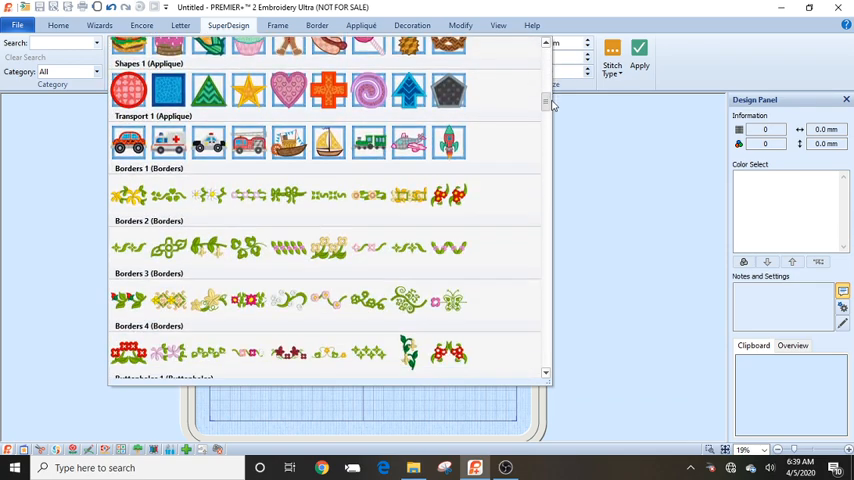
scroll(down, 3)
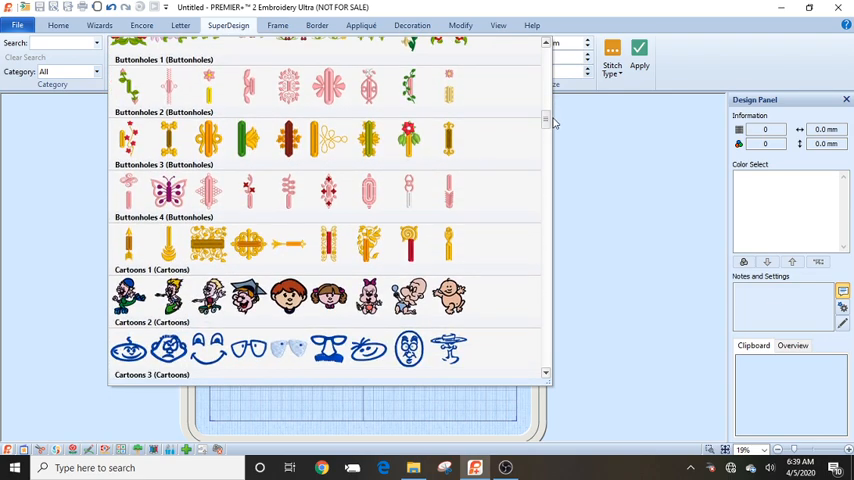
scroll(down, 3)
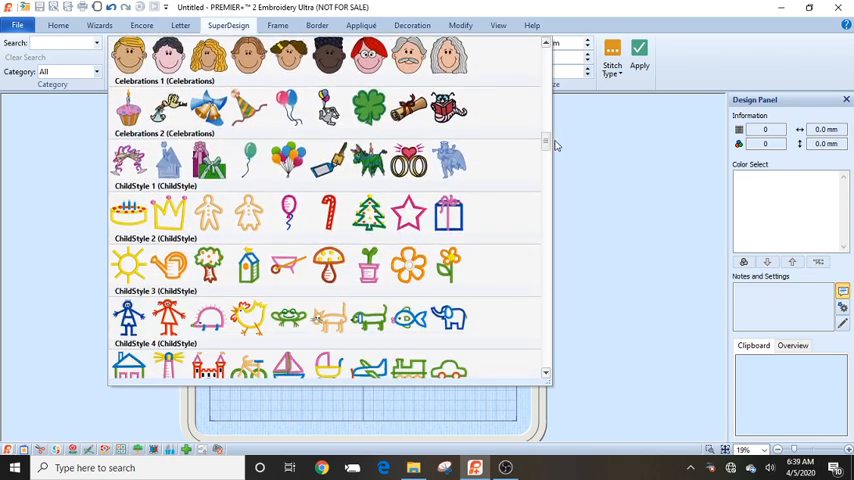
scroll(down, 3)
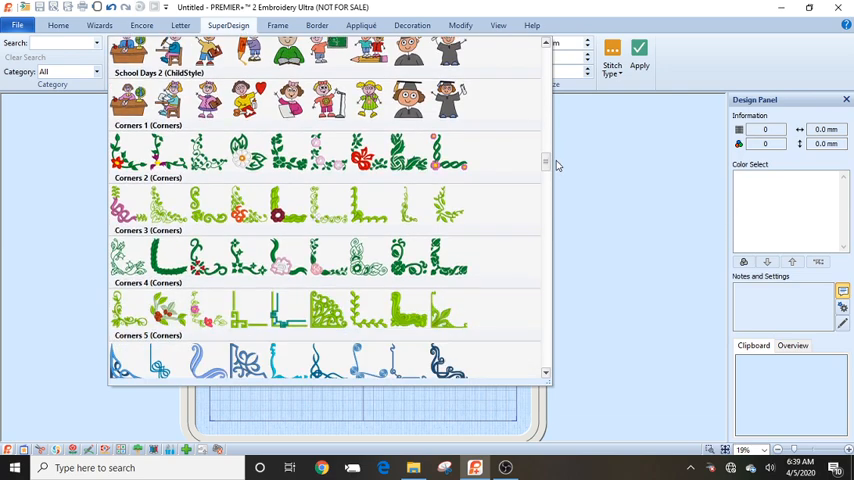
scroll(down, 3)
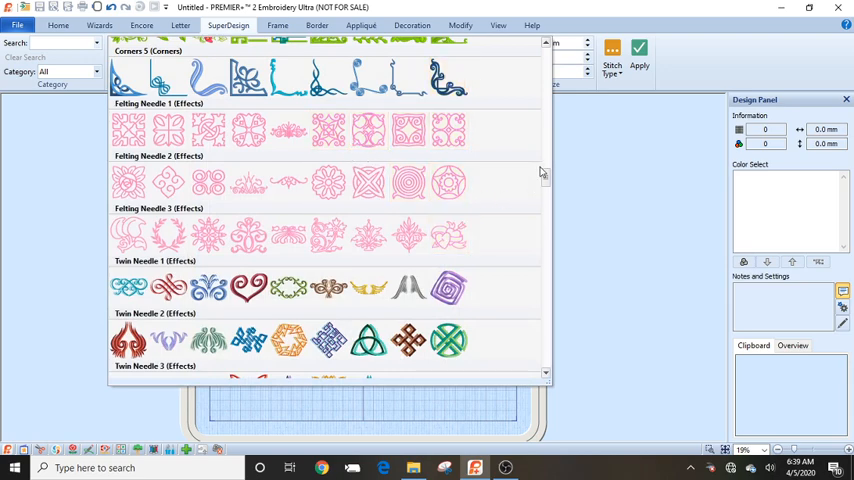
scroll(down, 3)
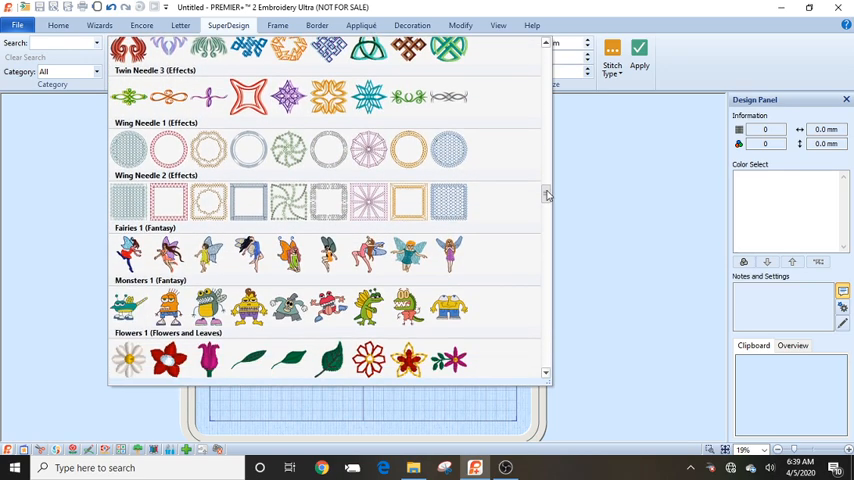
scroll(down, 3)
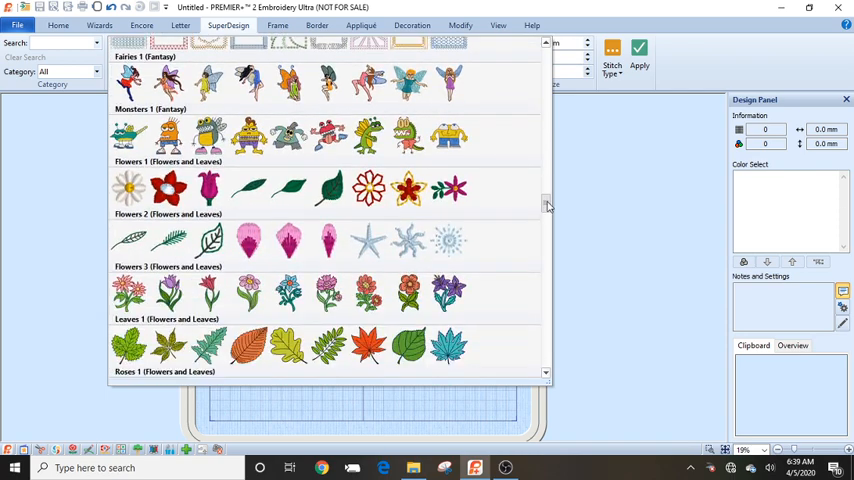
scroll(down, 3)
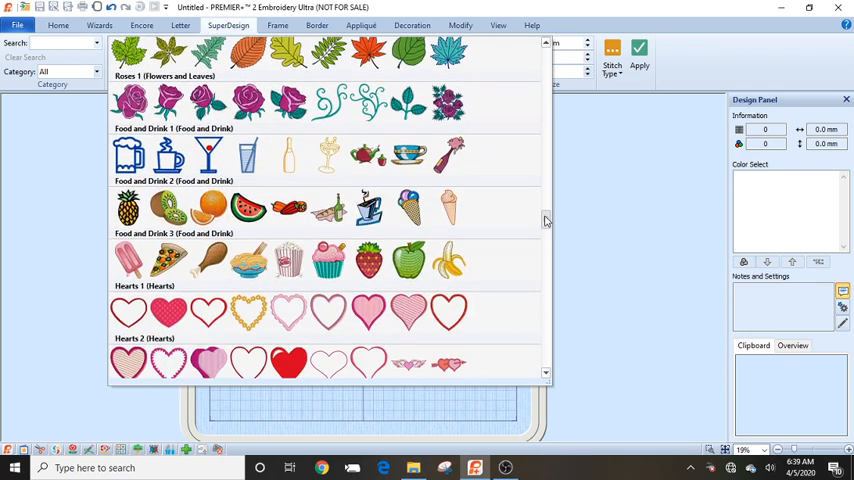
scroll(down, 3)
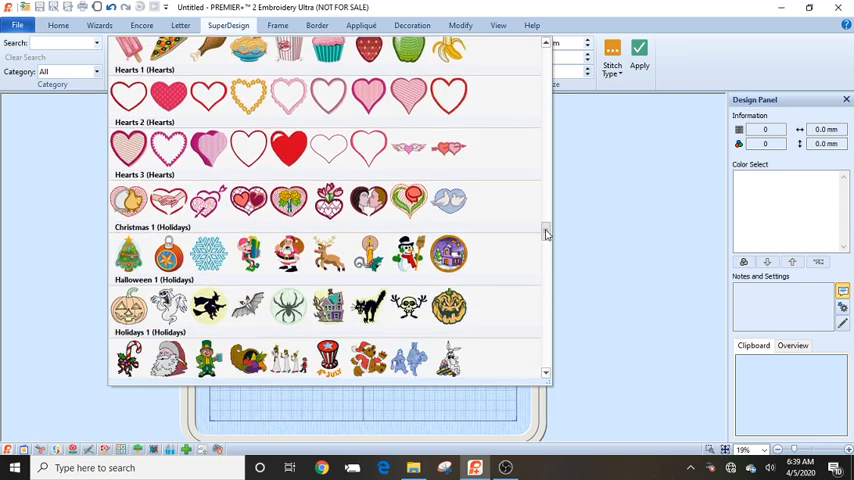
scroll(down, 3)
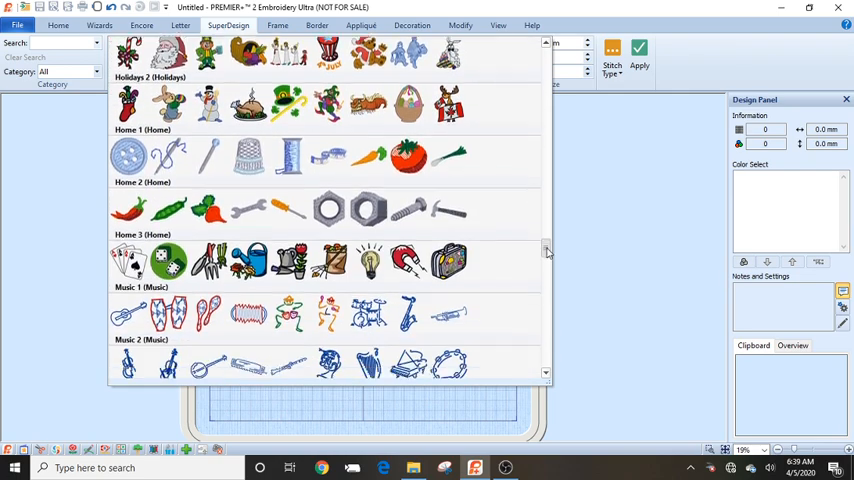
scroll(down, 3)
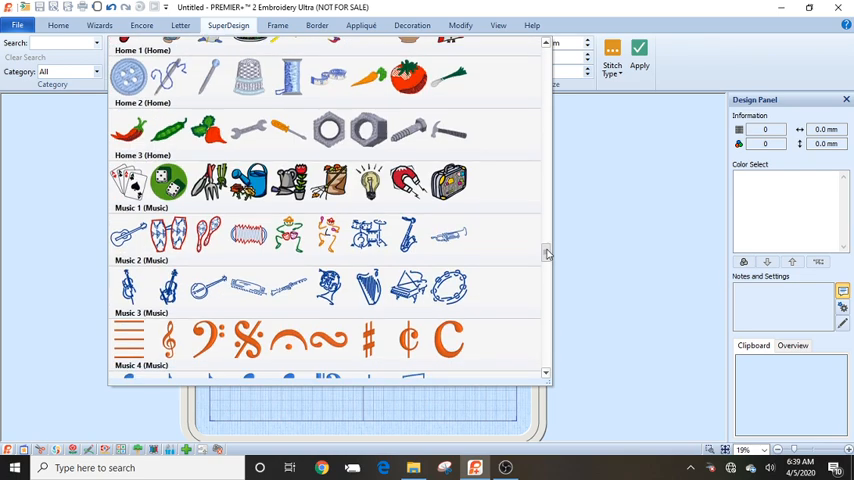
scroll(down, 3)
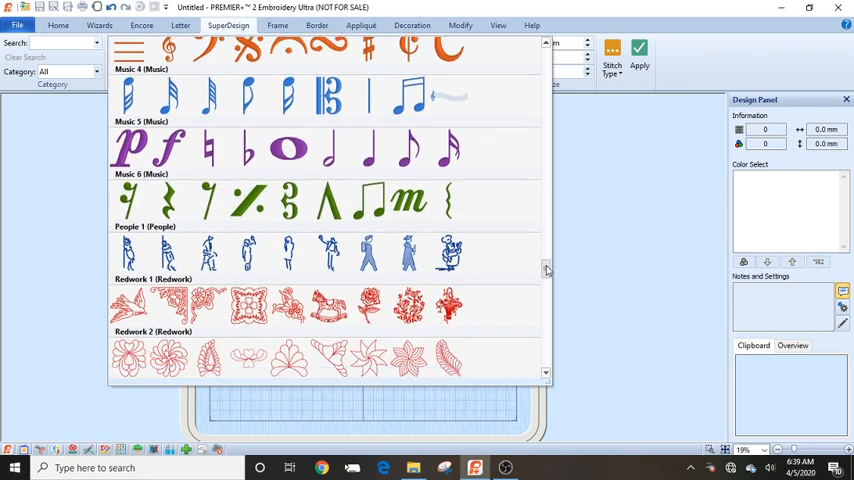
scroll(down, 3)
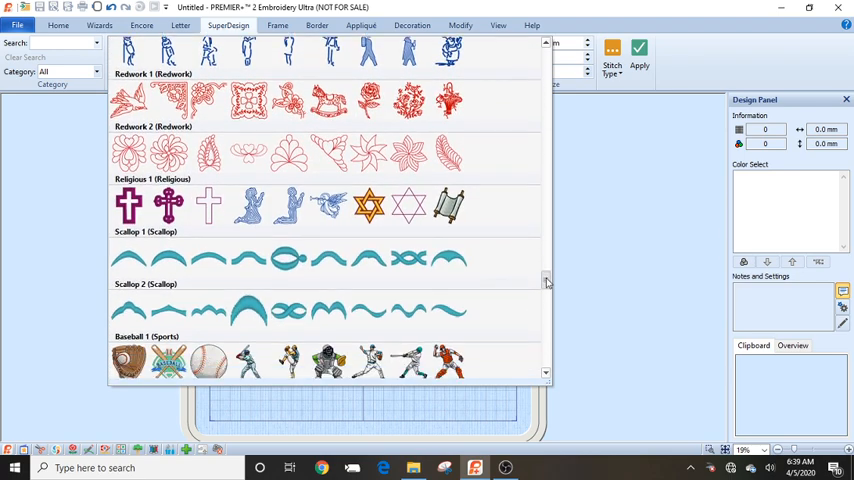
scroll(down, 3)
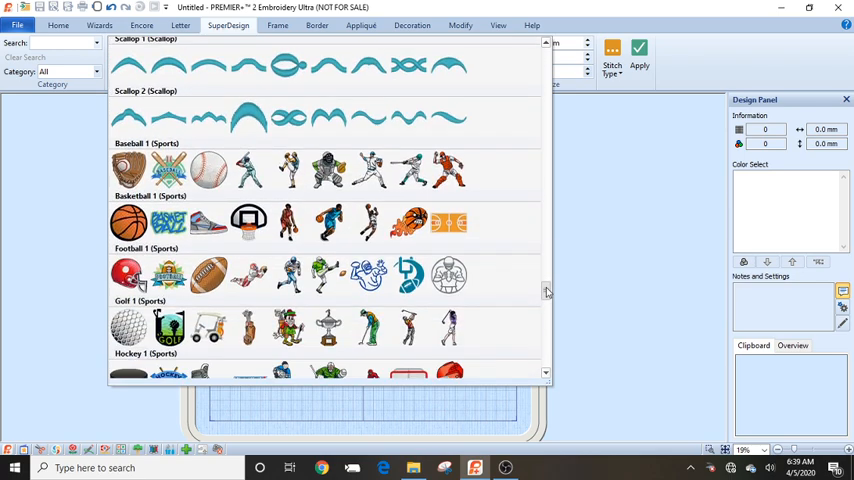
scroll(down, 3)
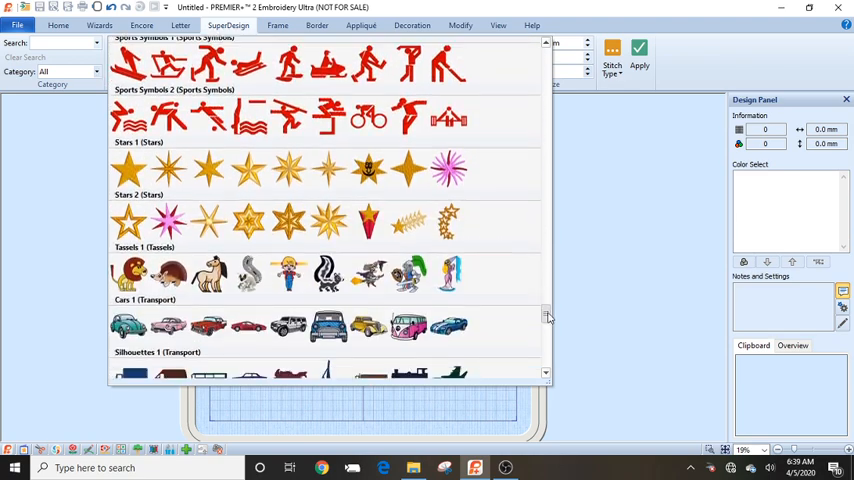
scroll(down, 3)
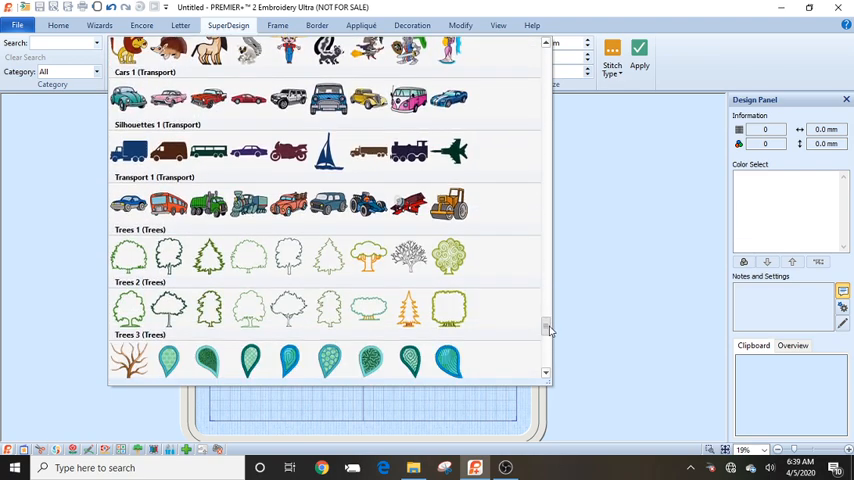
scroll(down, 3)
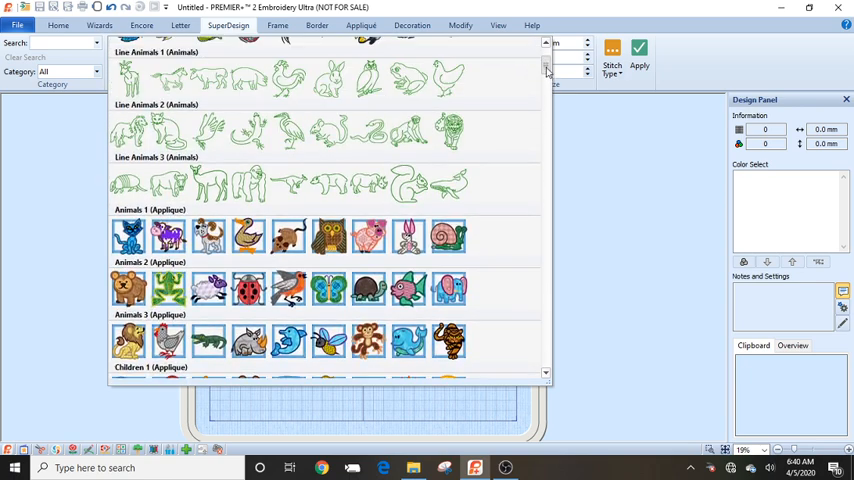
scroll(up, 3)
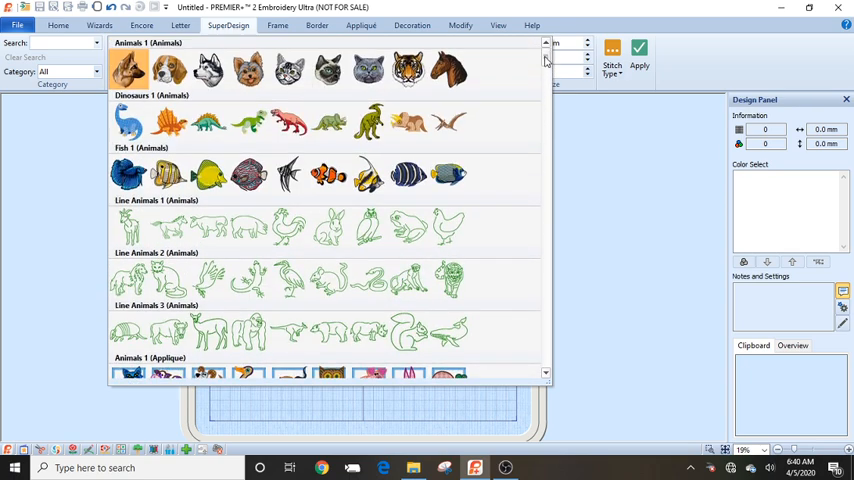
mouse_move(289, 67)
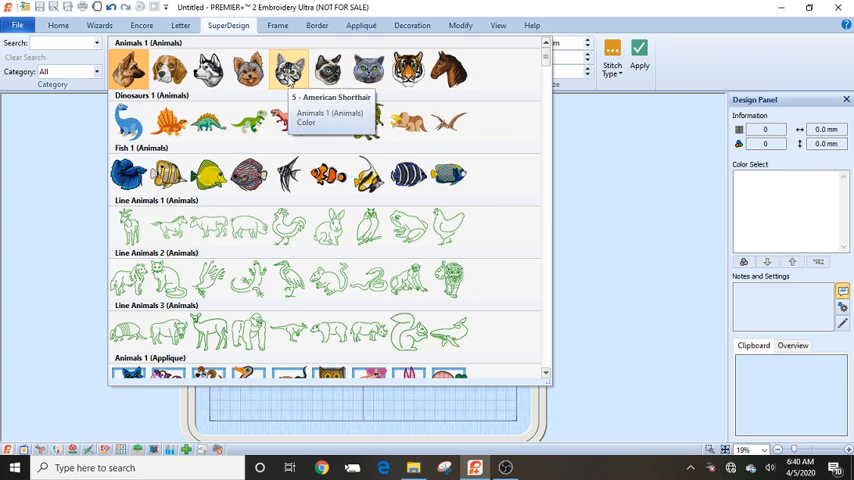
Step: Add the '5 - American Shorthair' cat head SuperDesign to the hoop
click(289, 64)
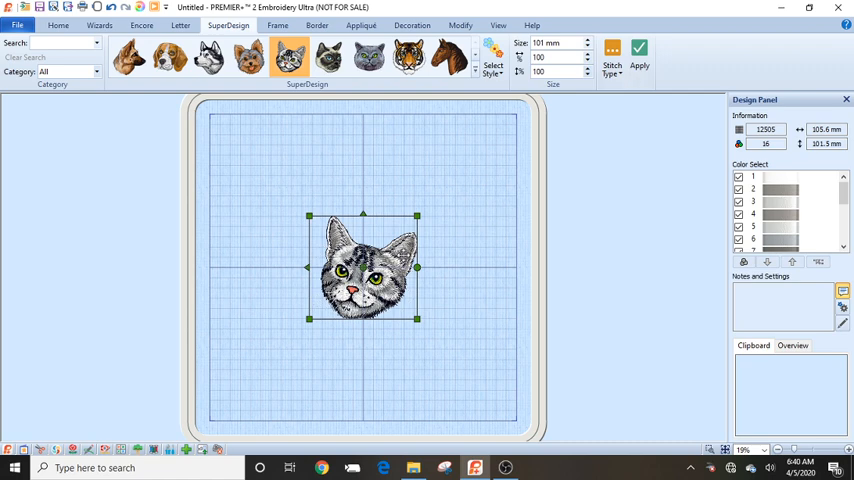
Step: Move the grey cat top left and apply a brown-style cat head
drag(363, 266, 280, 170)
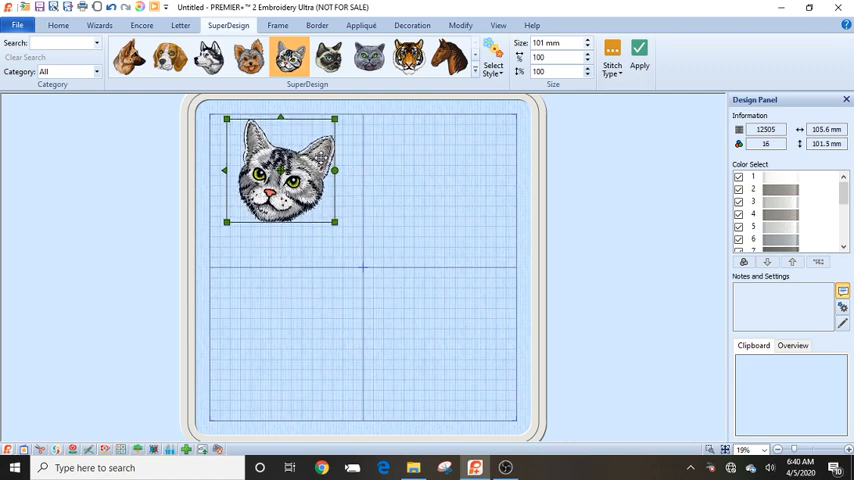
mouse_move(406, 164)
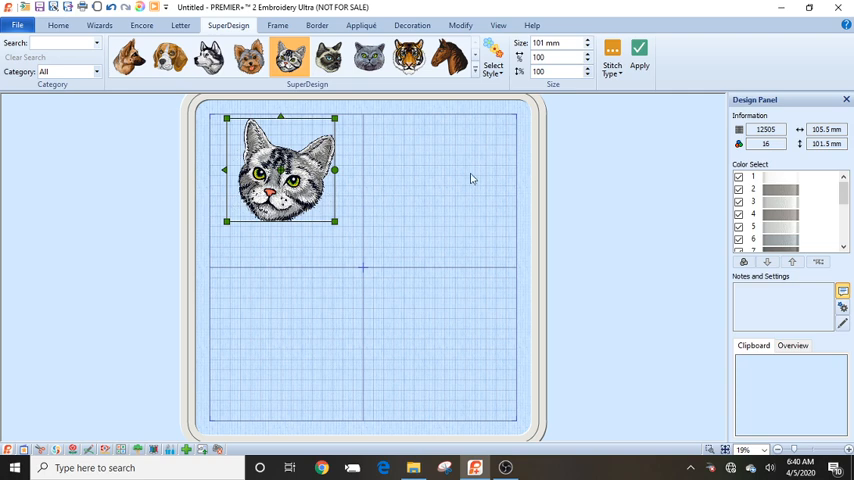
mouse_move(493, 67)
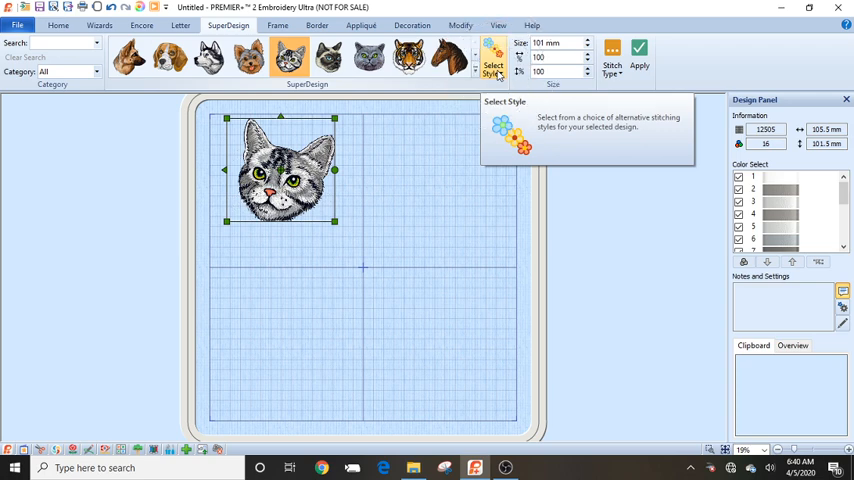
click(494, 65)
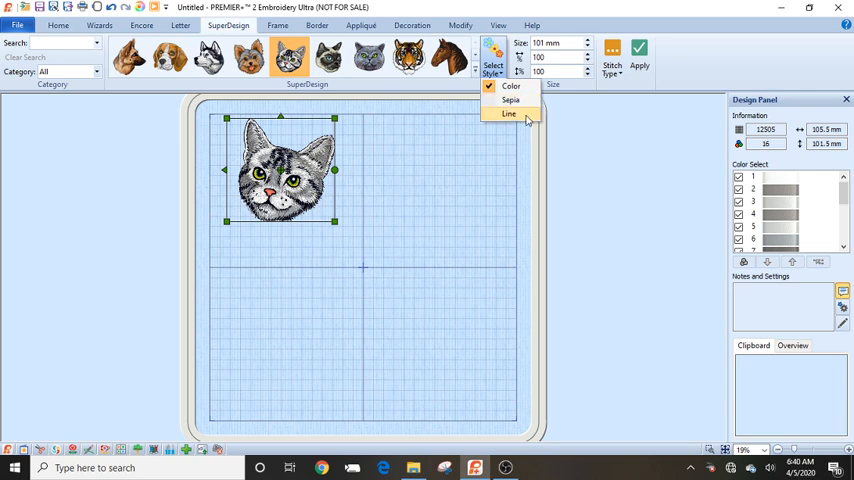
mouse_move(510, 100)
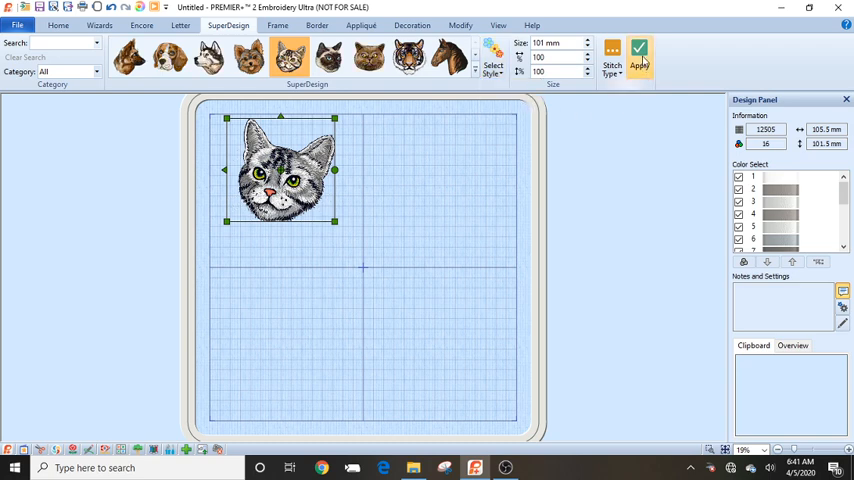
click(639, 52)
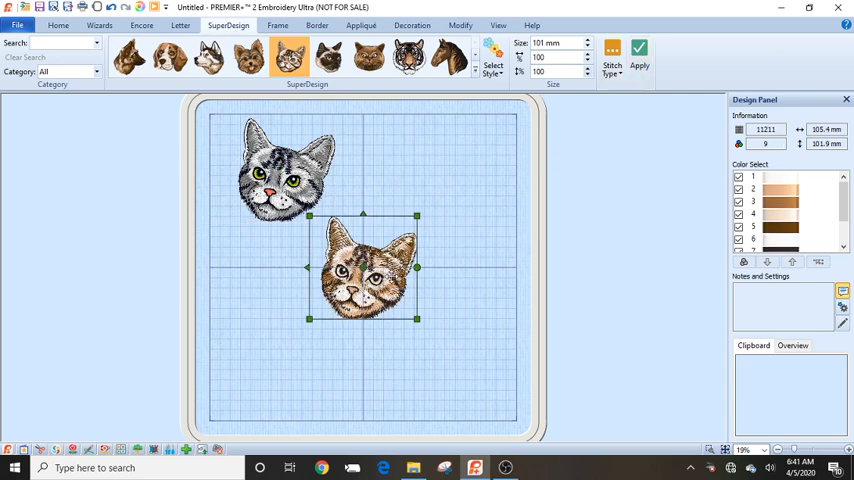
Step: Move the brown cat top right and apply a 68 mm Line-style cat
drag(363, 267, 437, 189)
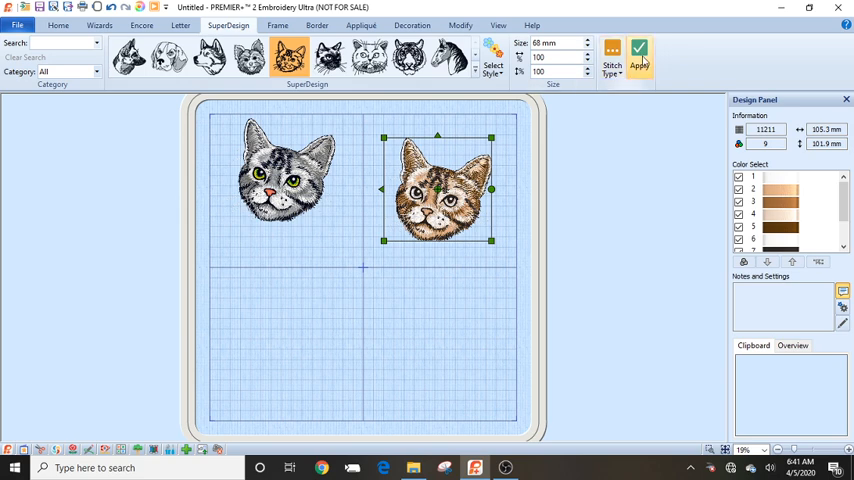
click(639, 51)
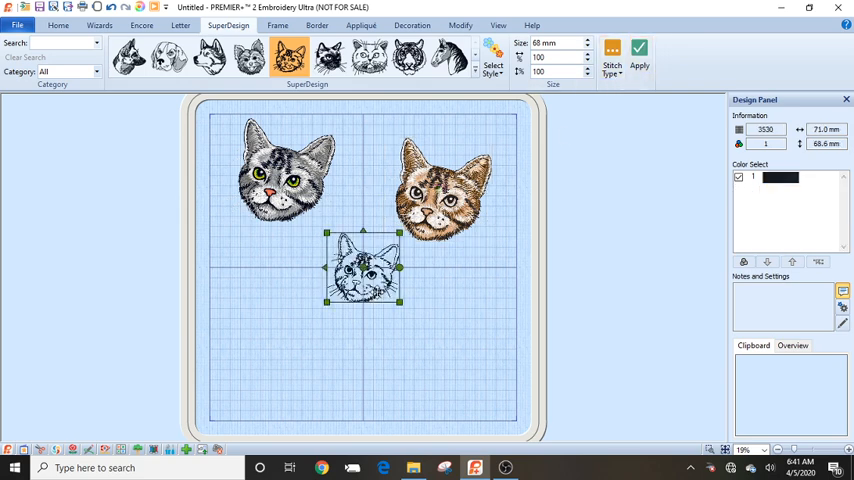
Step: Drag the small line-drawn cat to the lower left of the hoop
drag(363, 268, 312, 290)
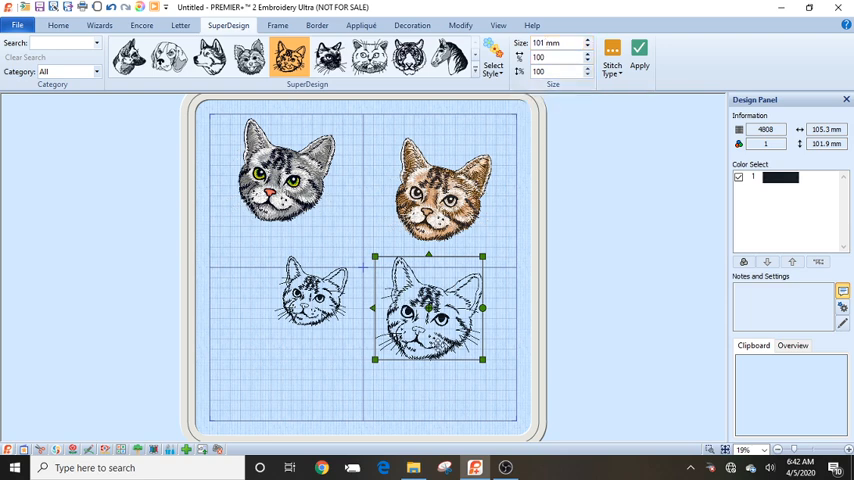
Step: Select the small line-drawn cat and bring up its right-click menu
click(311, 290)
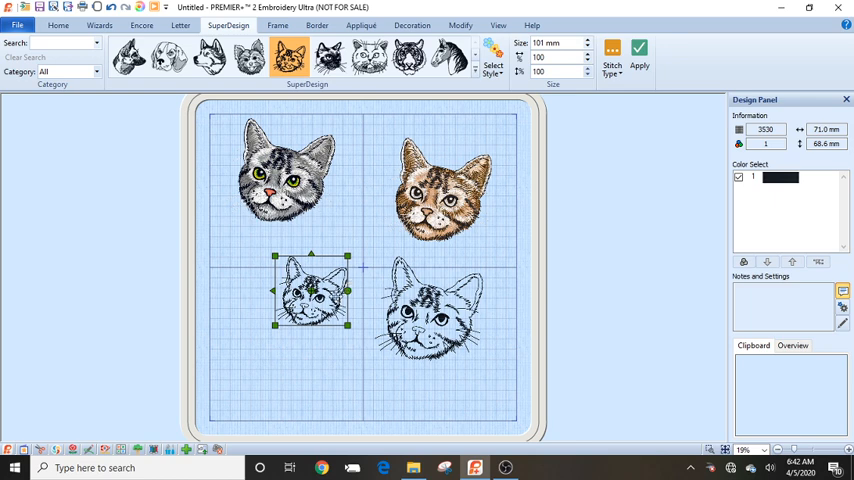
right_click(311, 285)
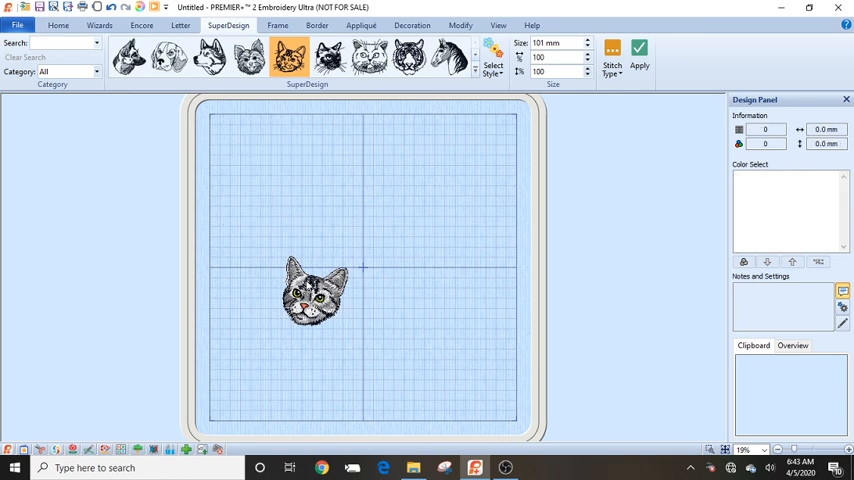
Step: Select the small grey cat and drag it to the hoop centre
click(311, 291)
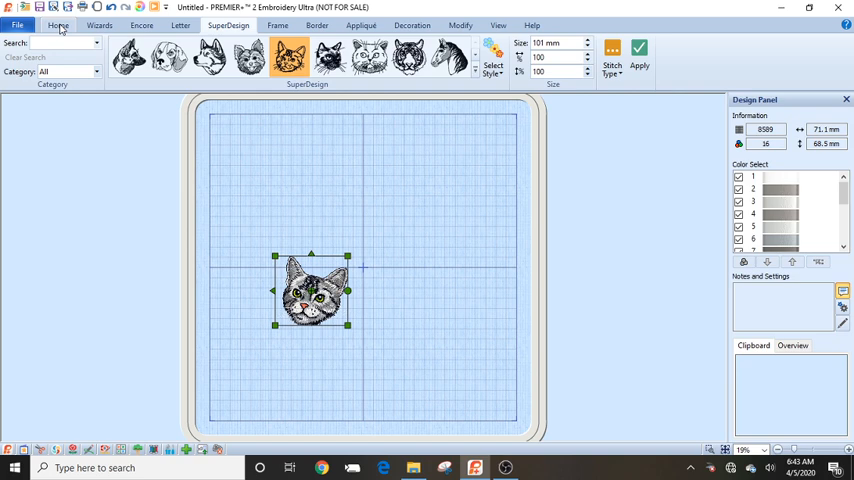
click(57, 25)
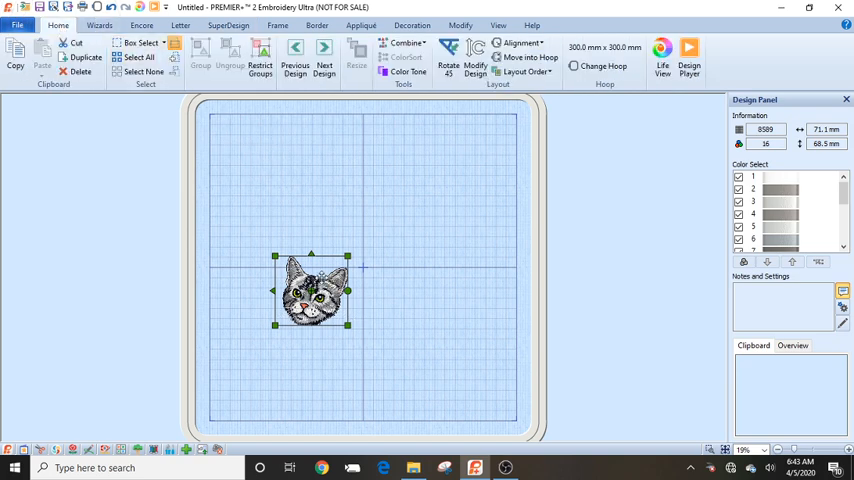
drag(310, 290, 365, 255)
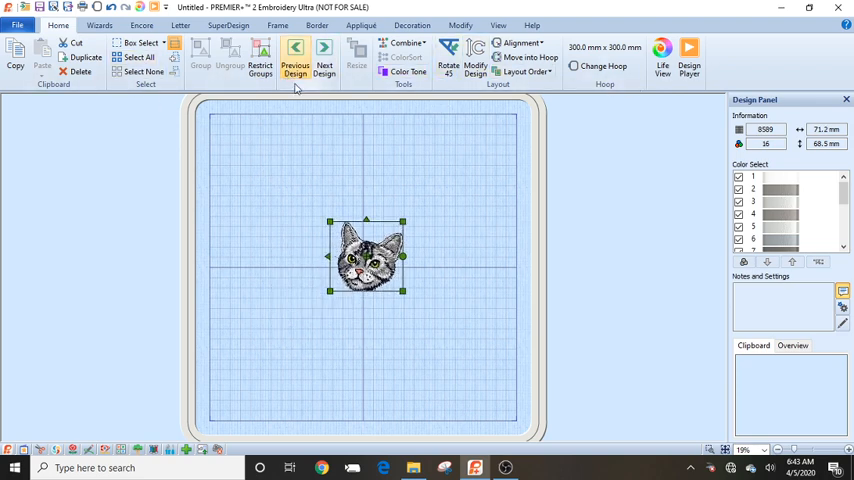
mouse_move(457, 145)
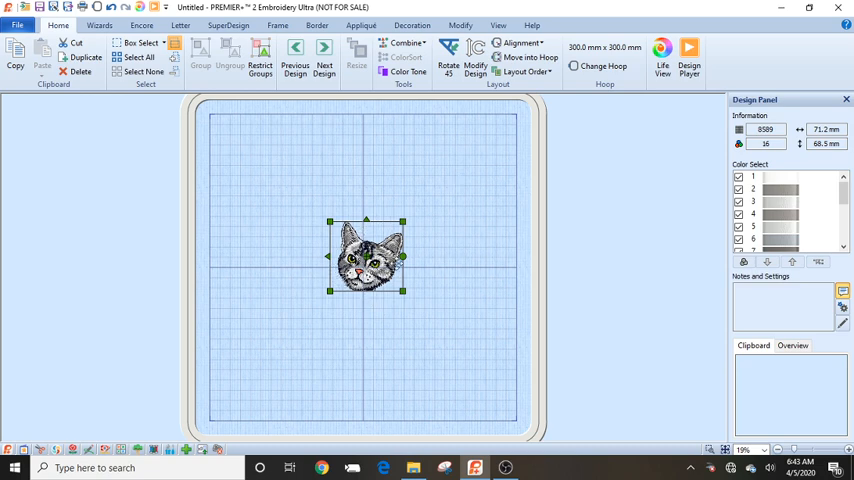
mouse_move(437, 263)
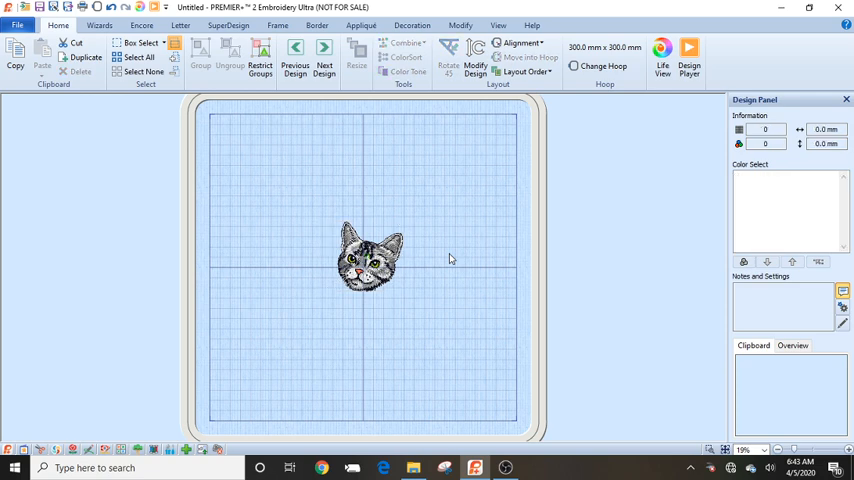
mouse_move(445, 99)
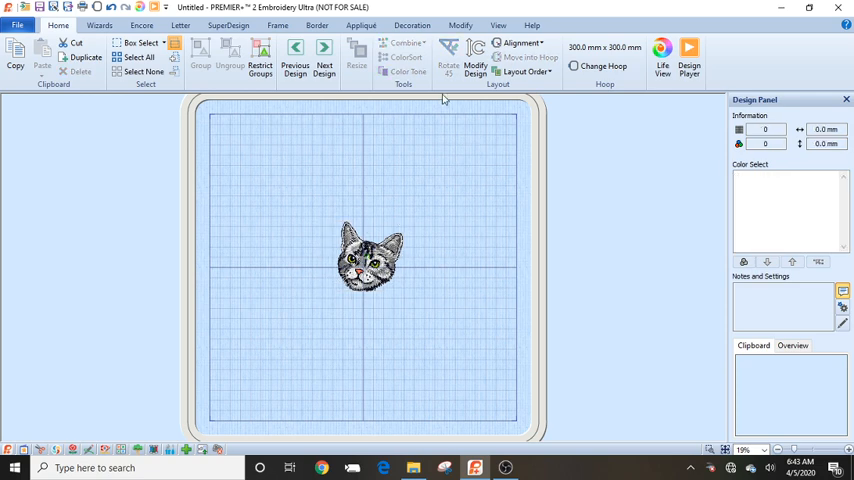
mouse_move(542, 65)
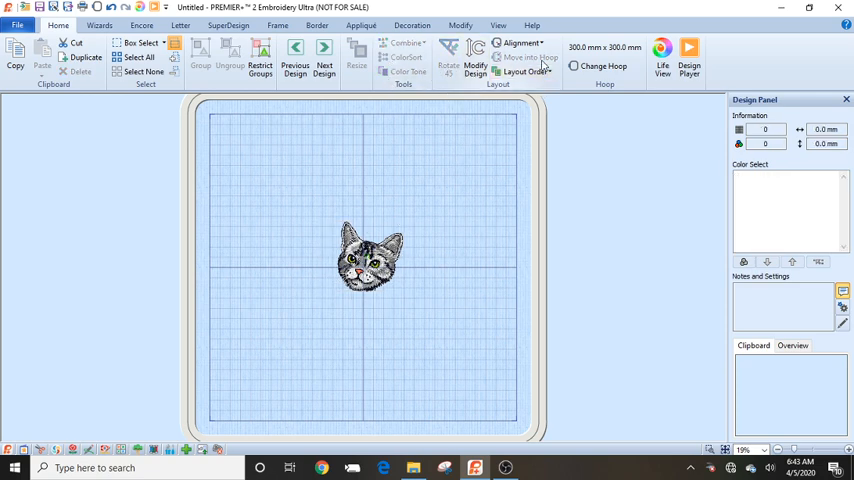
mouse_move(356, 186)
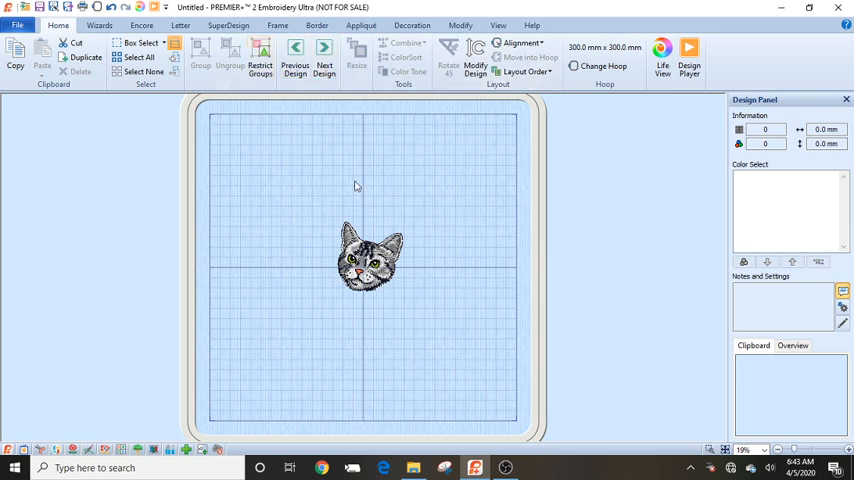
Step: Select the centred grey cat head in preparation for resizing
click(369, 258)
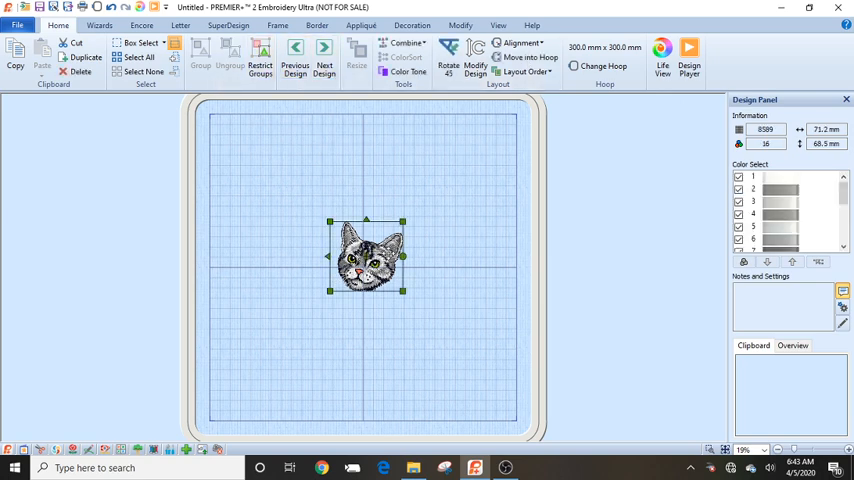
mouse_move(557, 94)
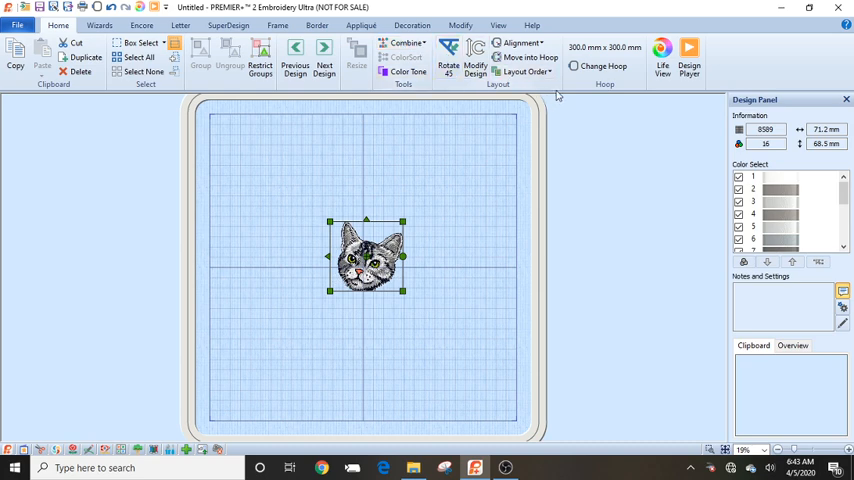
mouse_move(527, 72)
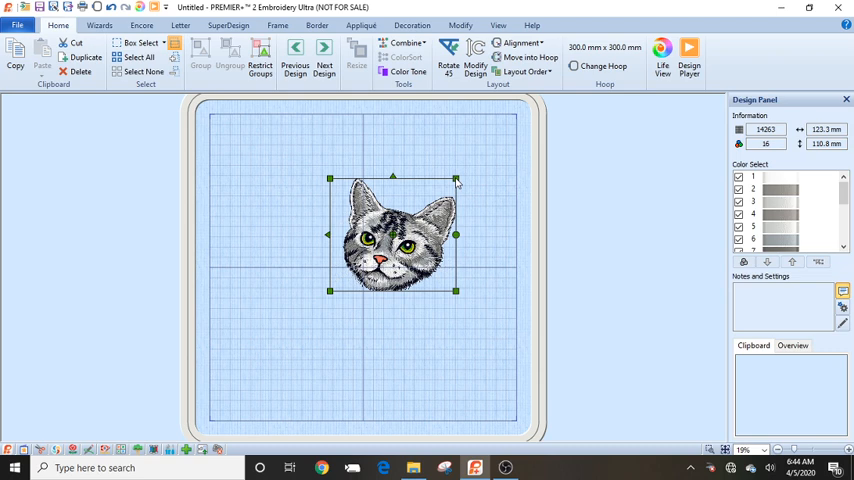
mouse_move(185, 122)
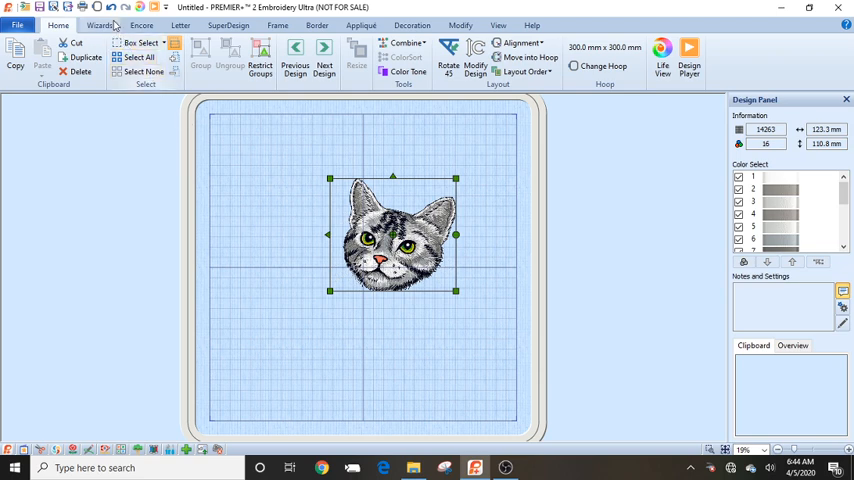
Step: Undo the enlargement, returning the cat head to about 71 x 69 mm
click(113, 8)
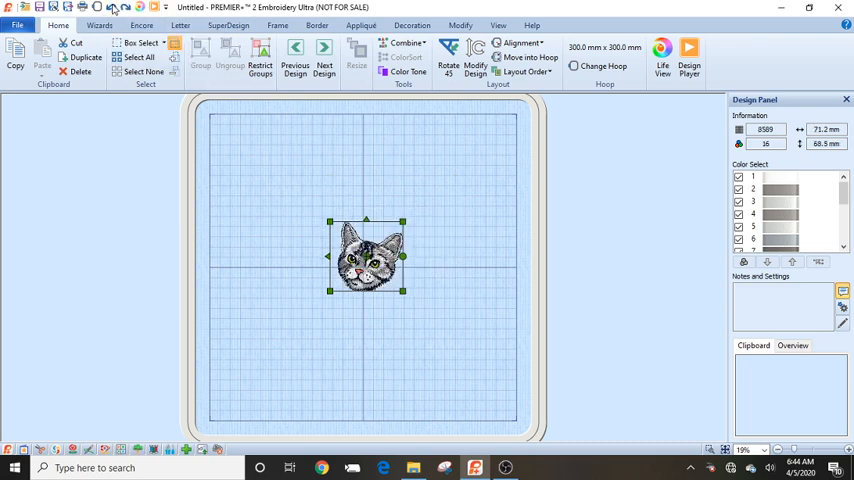
mouse_move(118, 8)
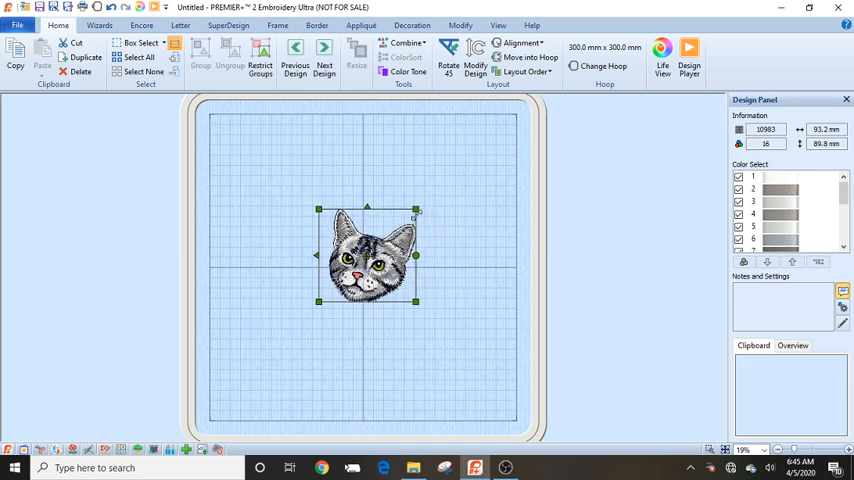
Step: Enlarge the cat head by its corner handle to about 114.7 by 109.9 mm
drag(418, 210, 434, 189)
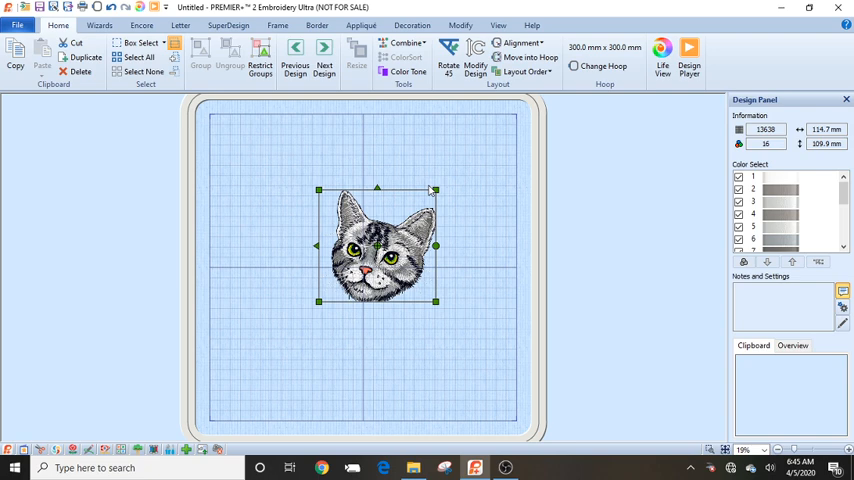
mouse_move(472, 163)
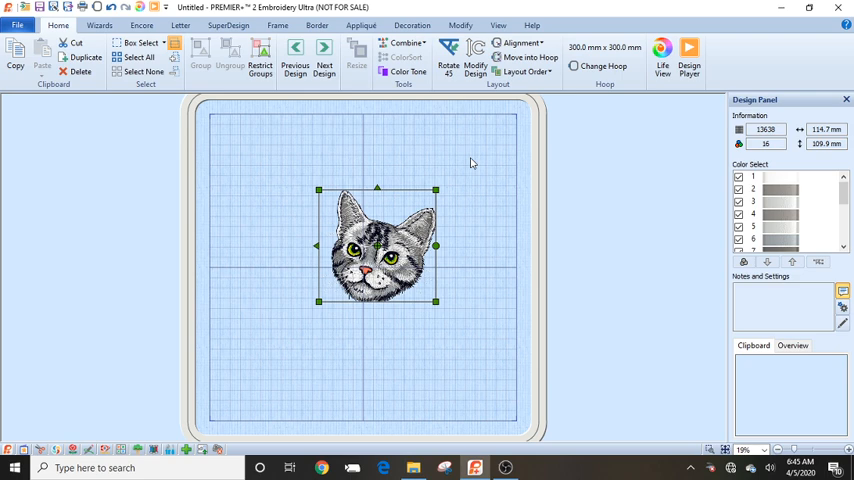
mouse_move(475, 62)
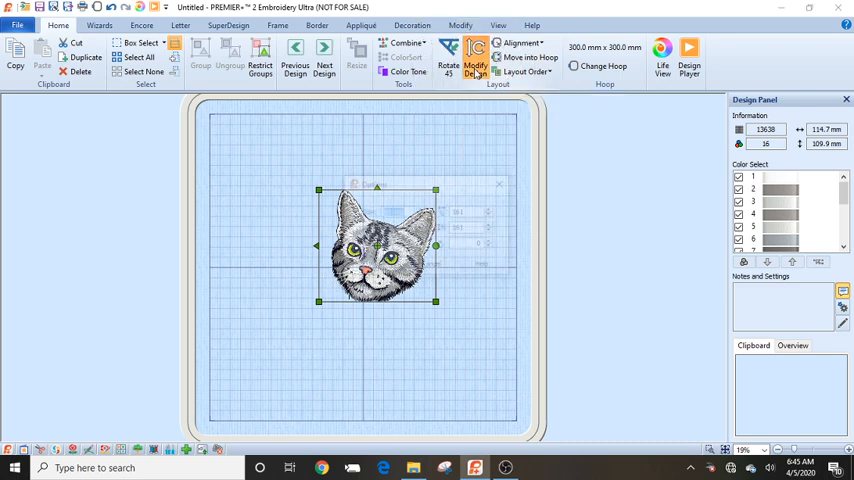
Step: Scale the cat head to 130 percent in Modify Design
click(475, 60)
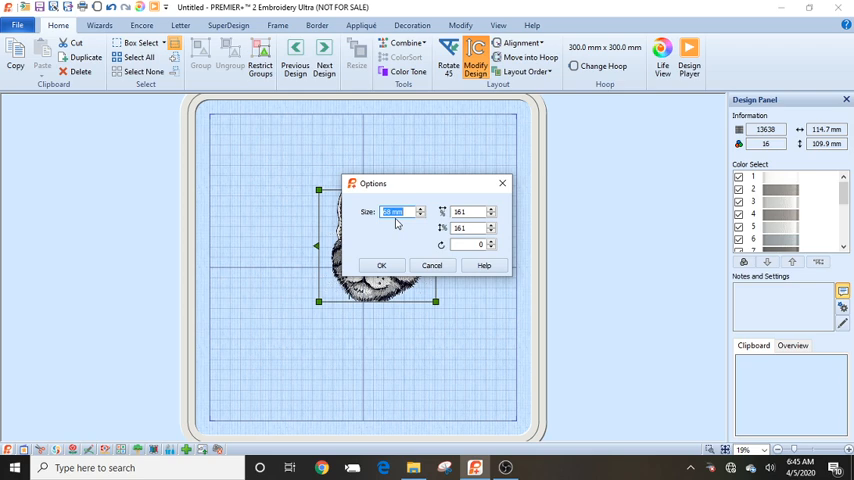
click(465, 211)
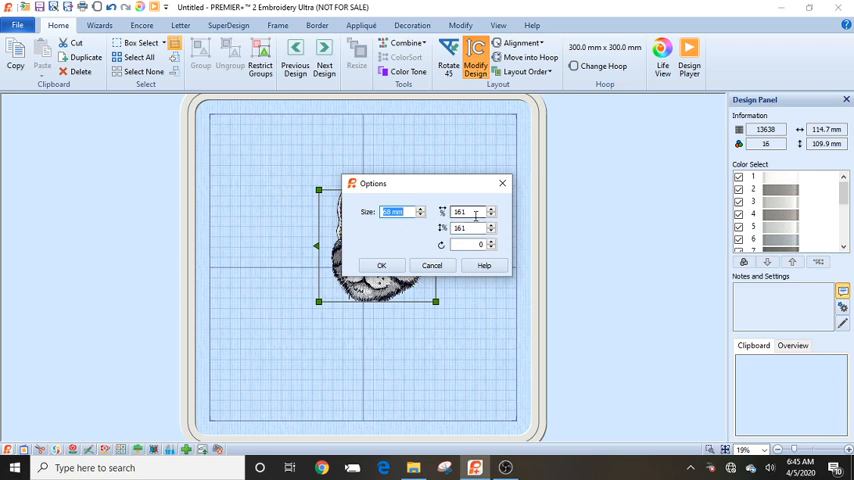
mouse_move(475, 212)
text(130)
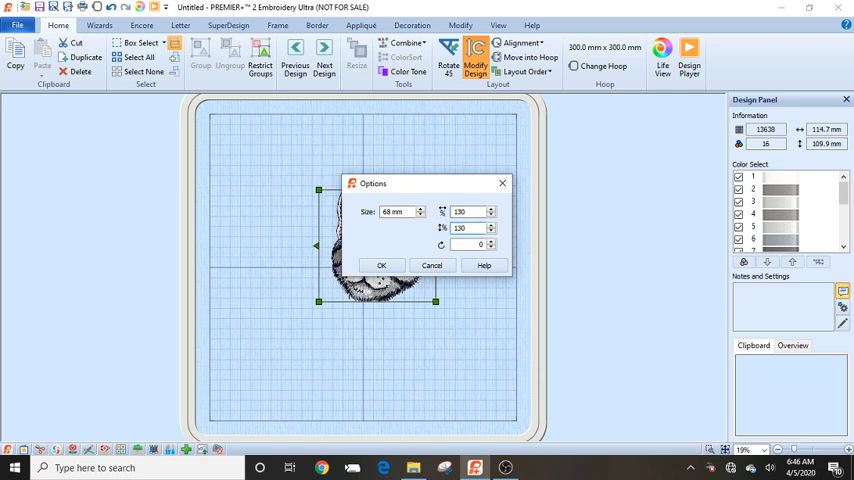
click(381, 265)
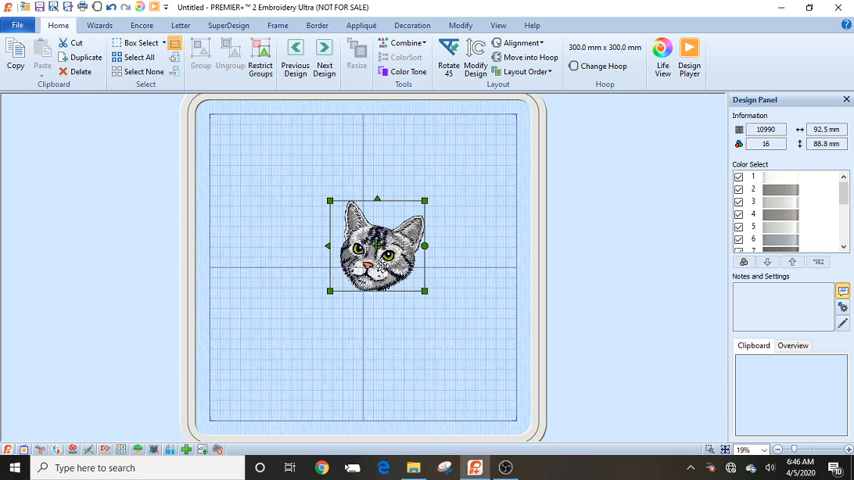
mouse_move(497, 110)
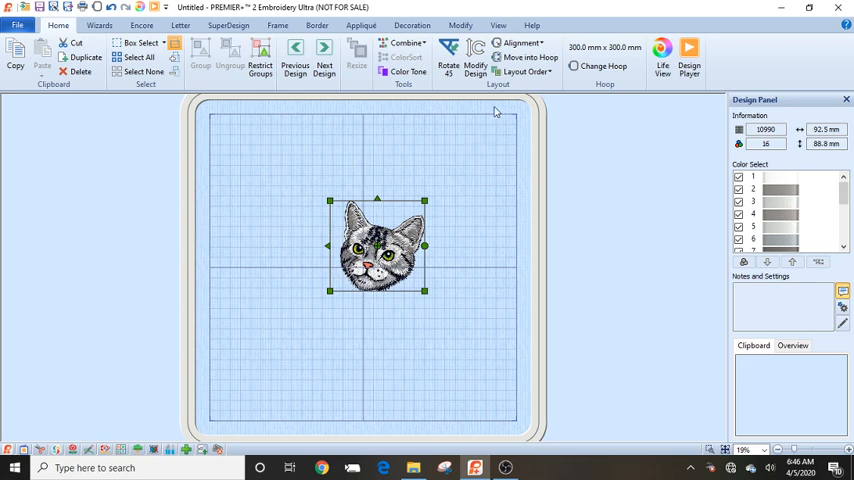
Step: Resize the cat head to 70 percent, about 50 by 48 mm
click(475, 52)
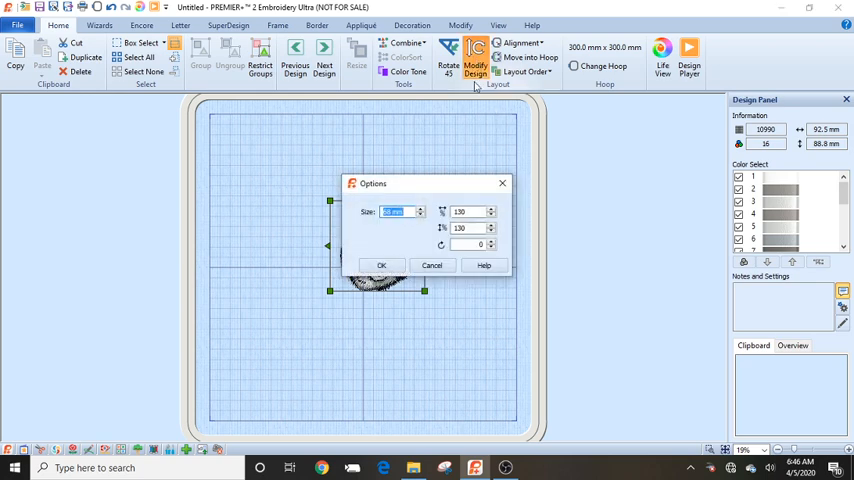
mouse_move(465, 227)
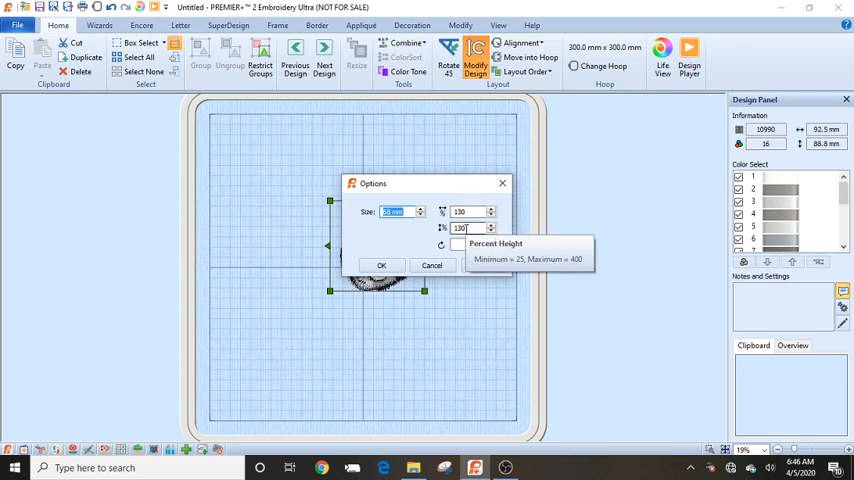
mouse_move(470, 211)
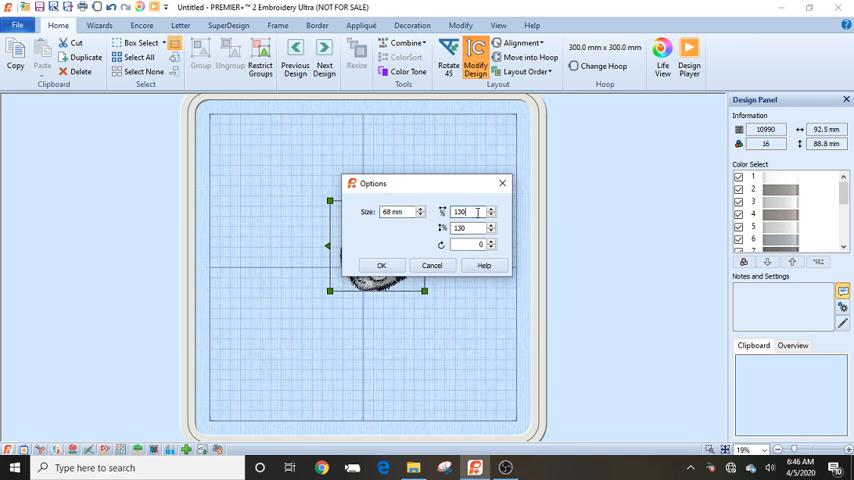
triple_click(467, 211)
text(70)
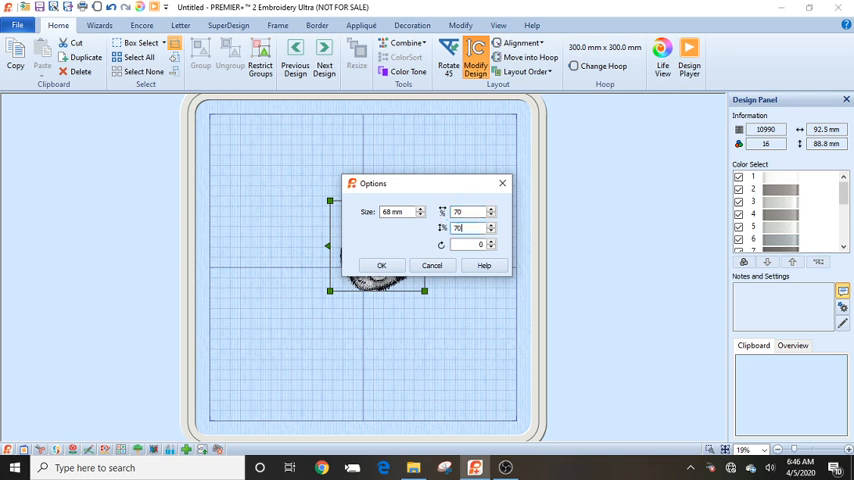
click(381, 265)
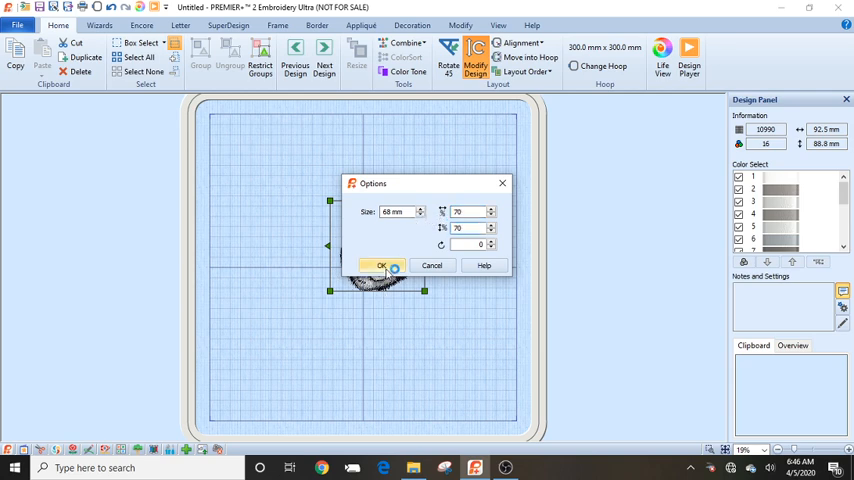
click(380, 265)
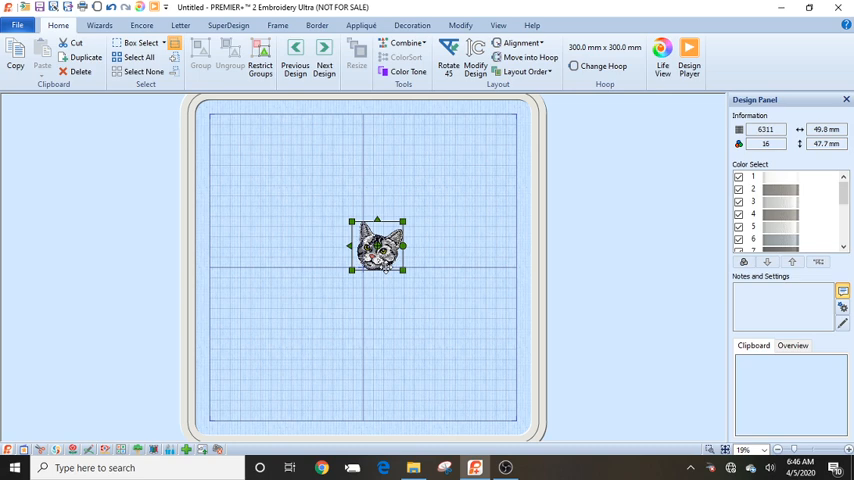
mouse_move(282, 218)
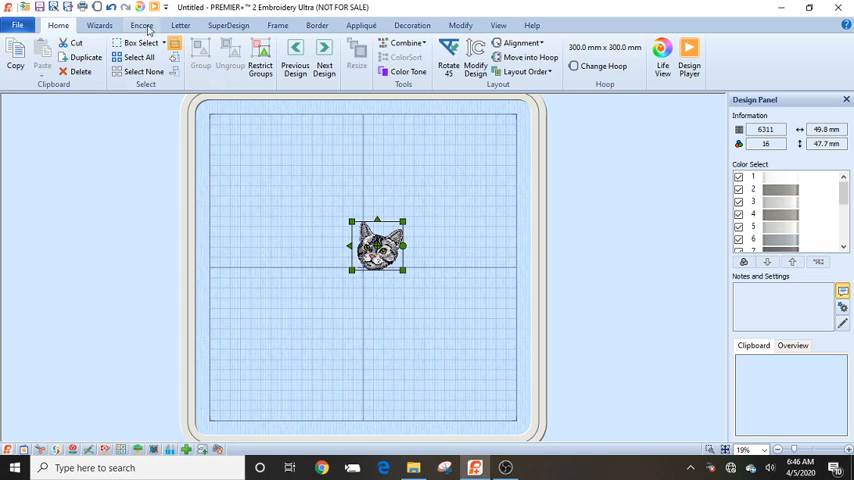
Step: Bring up the Encore repeat settings for the 50 mm cat head
click(140, 25)
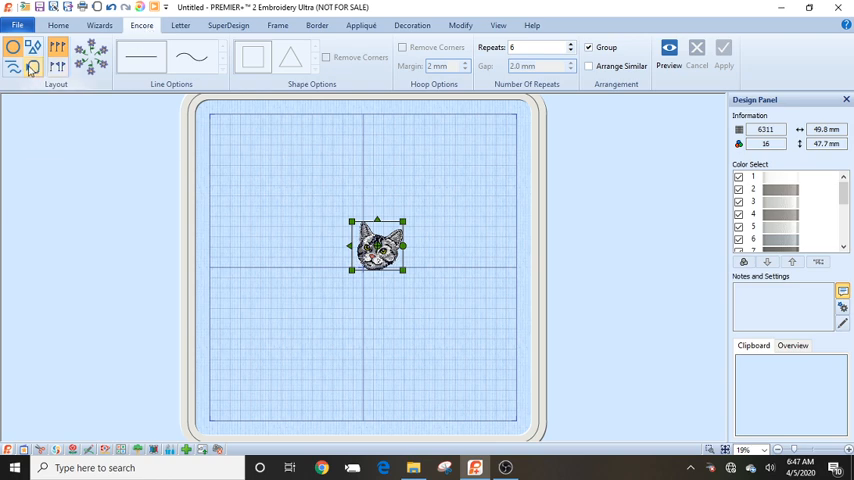
mouse_move(32, 67)
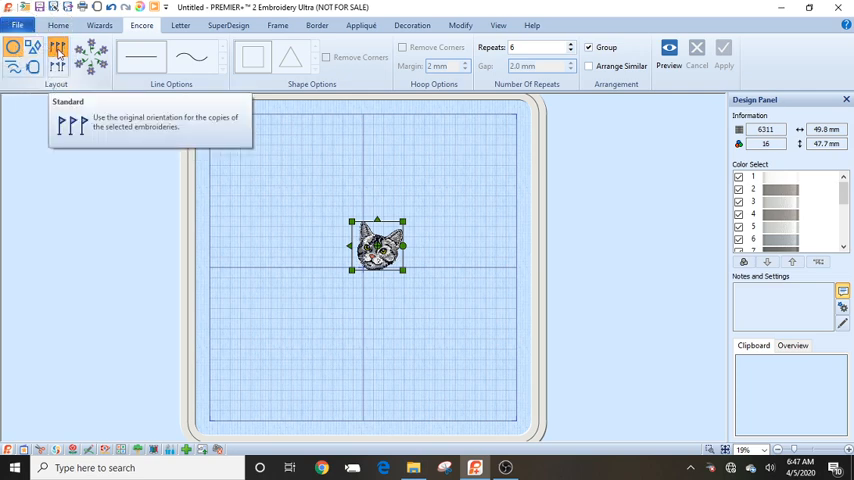
mouse_move(58, 63)
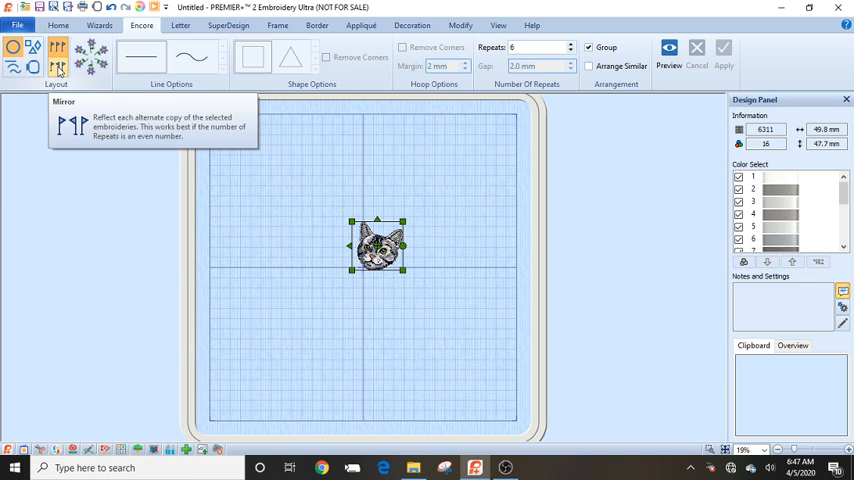
mouse_move(184, 58)
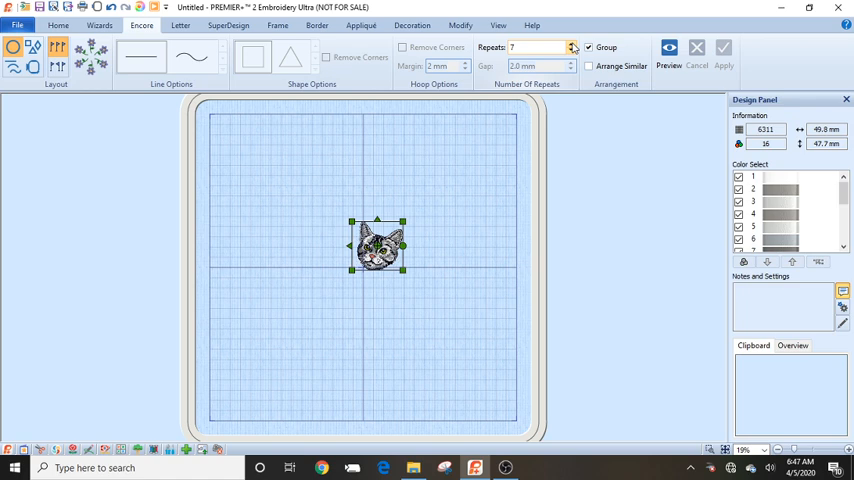
mouse_move(610, 57)
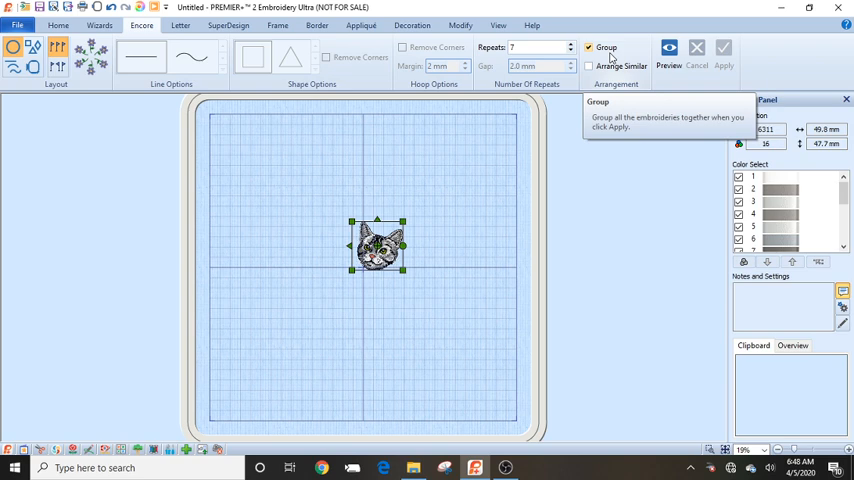
mouse_move(645, 59)
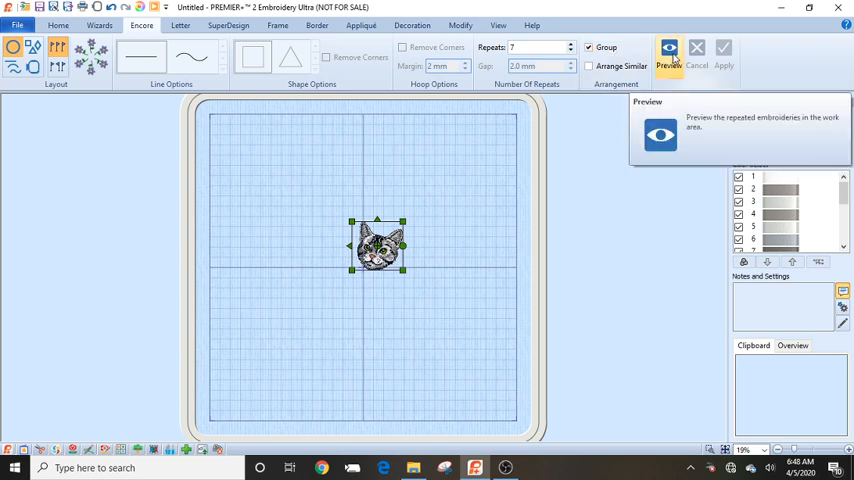
Step: Preview seven cat heads repeated in an oval ring around the hoop centre
click(669, 52)
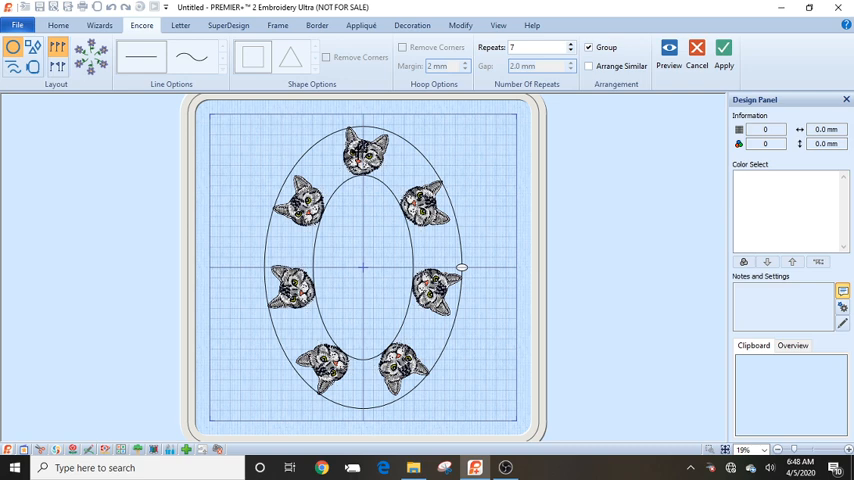
mouse_move(441, 245)
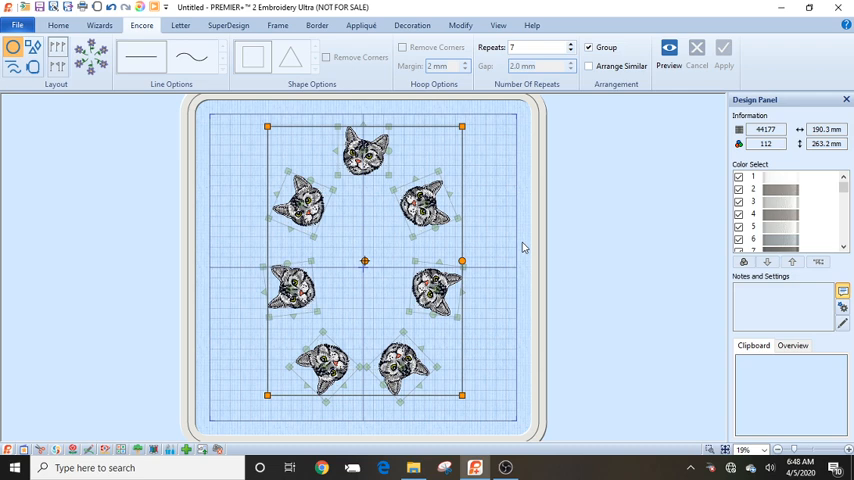
mouse_move(463, 187)
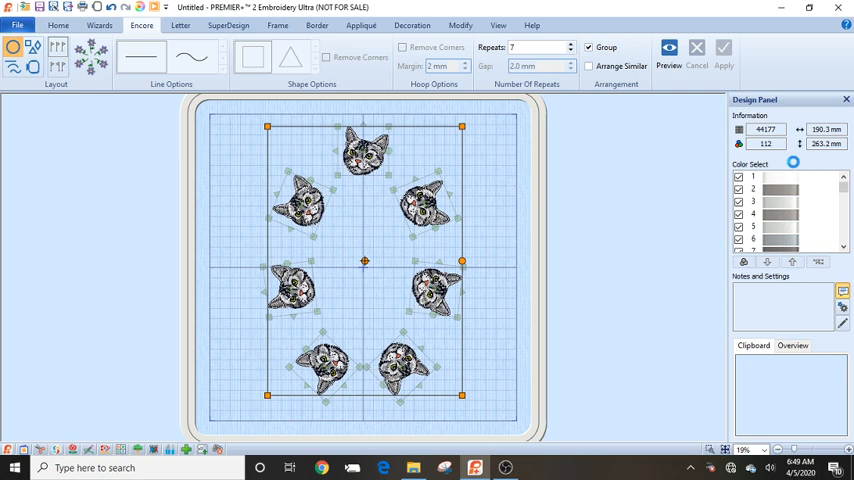
mouse_move(793, 164)
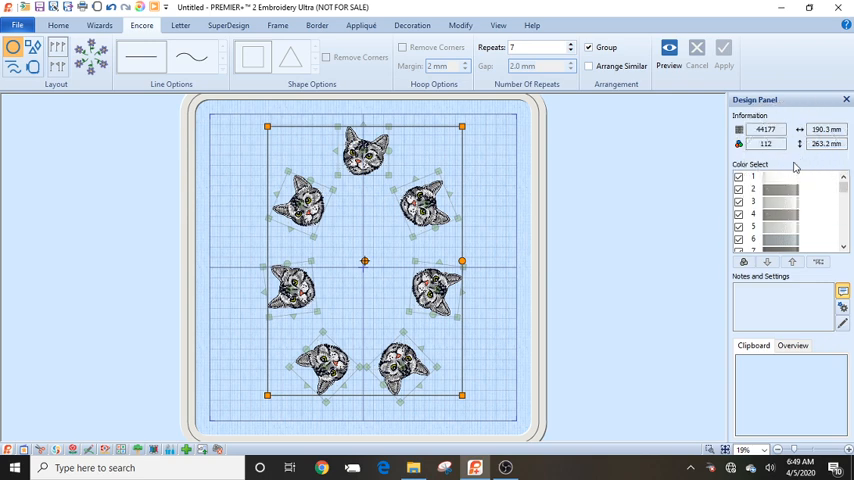
mouse_move(345, 98)
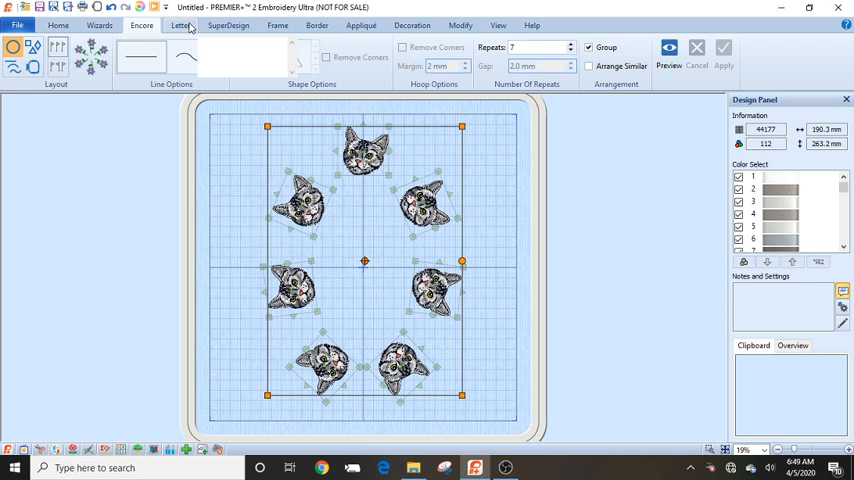
Step: Pick Chateau Uniform 20-30mm from the Script fonts in the lettering gallery
click(181, 25)
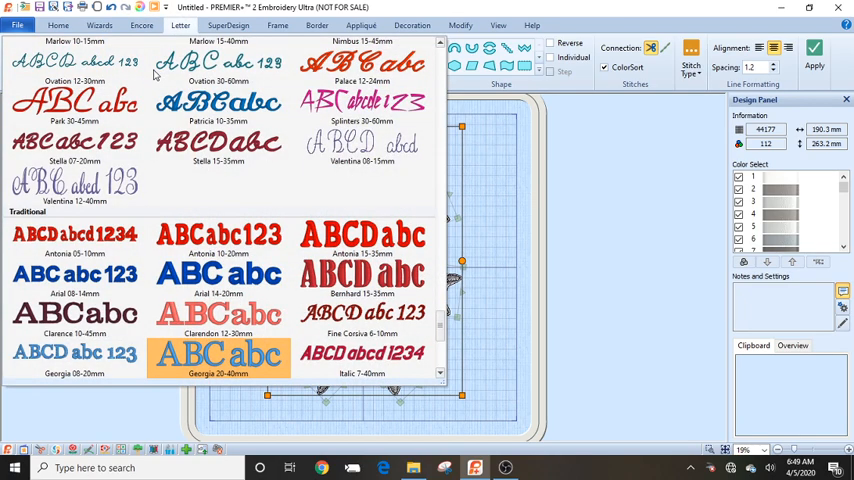
click(362, 313)
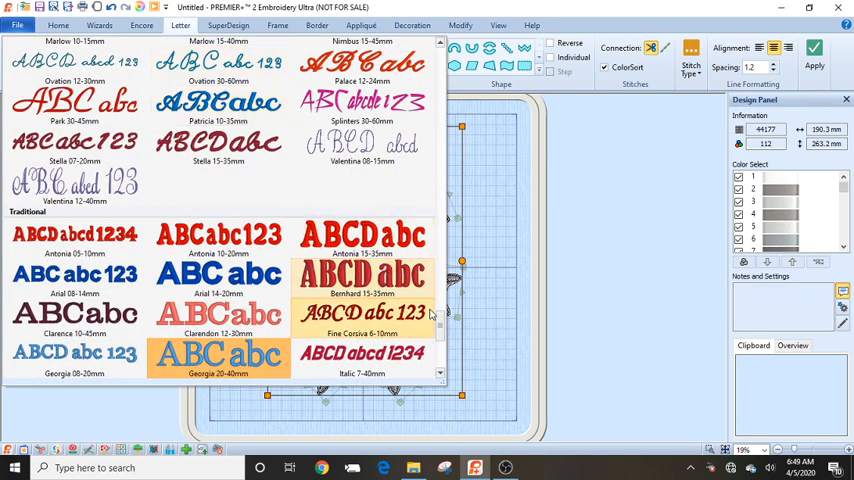
scroll(up, 3)
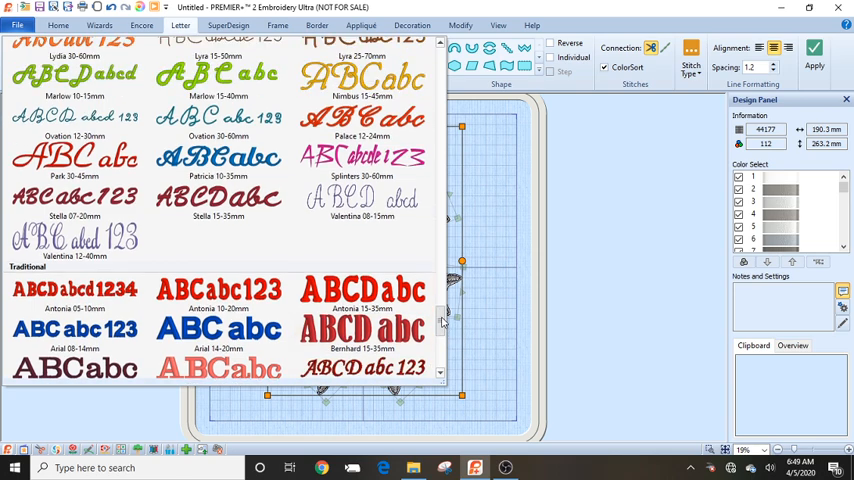
scroll(up, 3)
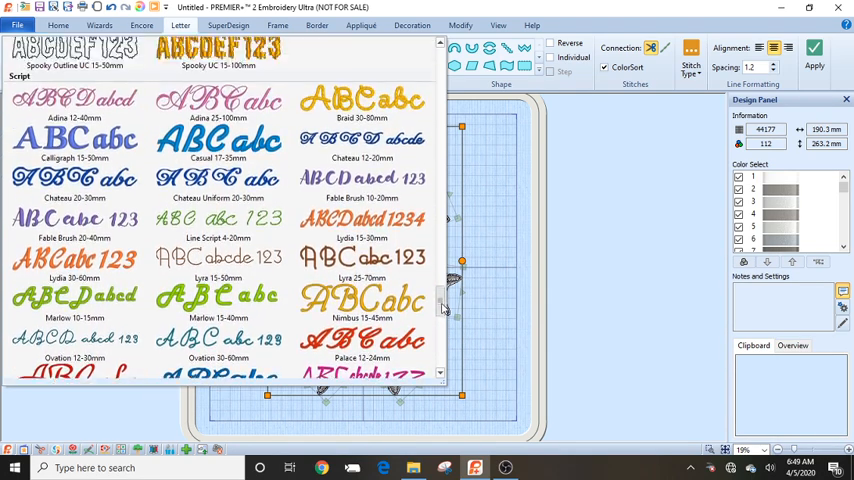
click(218, 182)
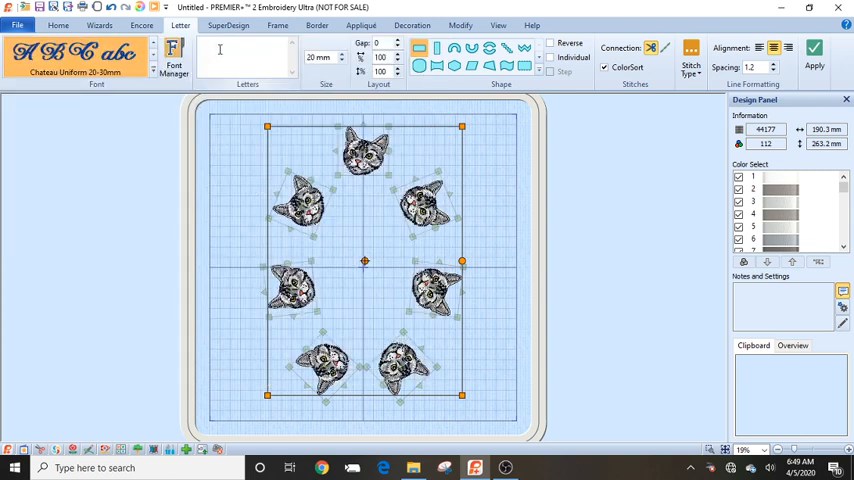
Step: Enter 'Cats' as the lettering text
text(C)
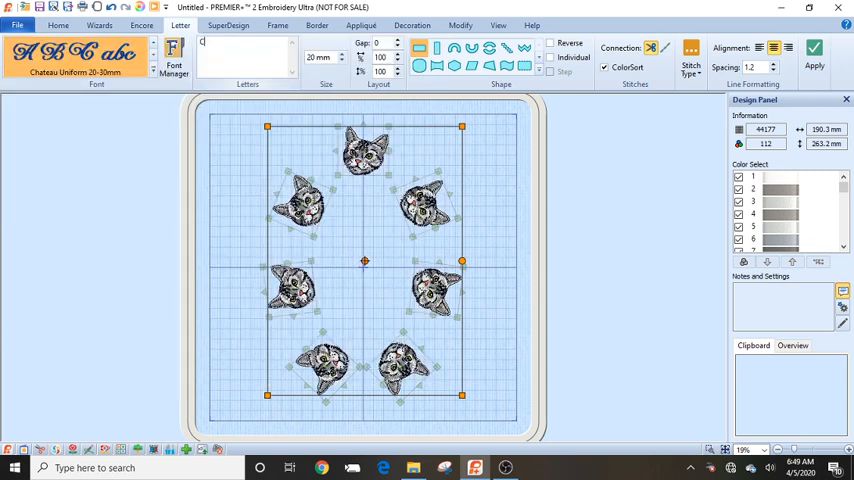
text(ats)
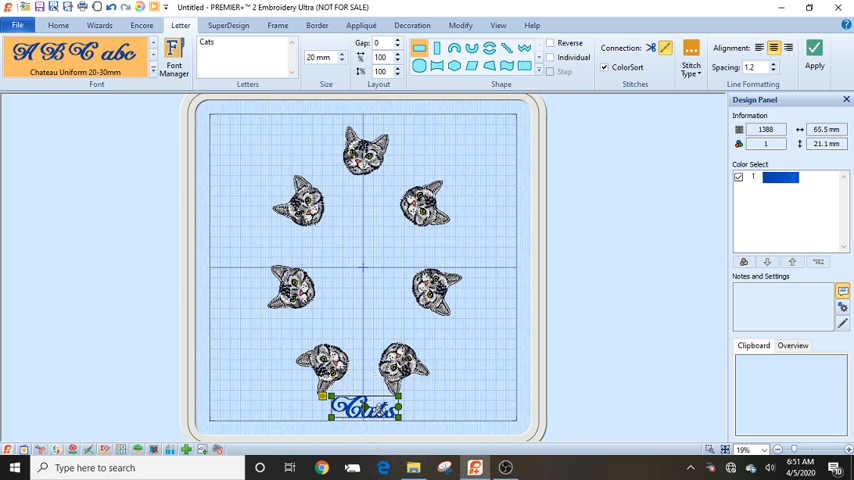
Step: Move the 'Cats' lettering up to the hoop centre inside the cat ring
drag(363, 408, 363, 268)
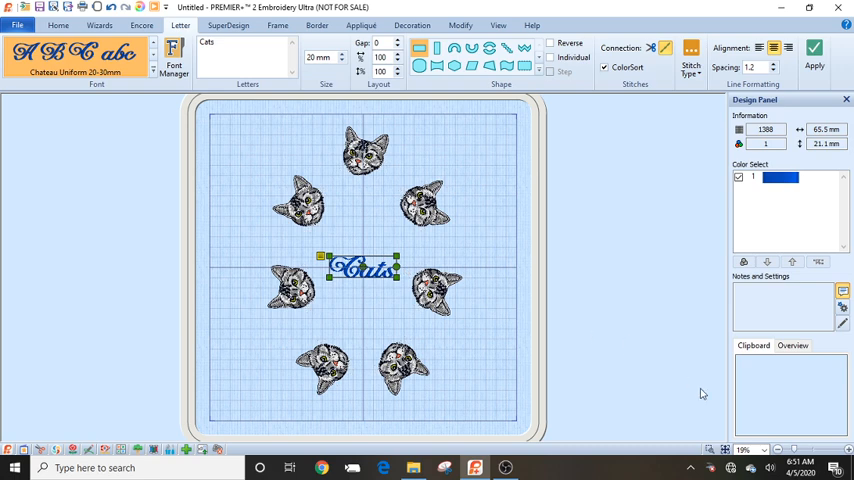
mouse_move(710, 450)
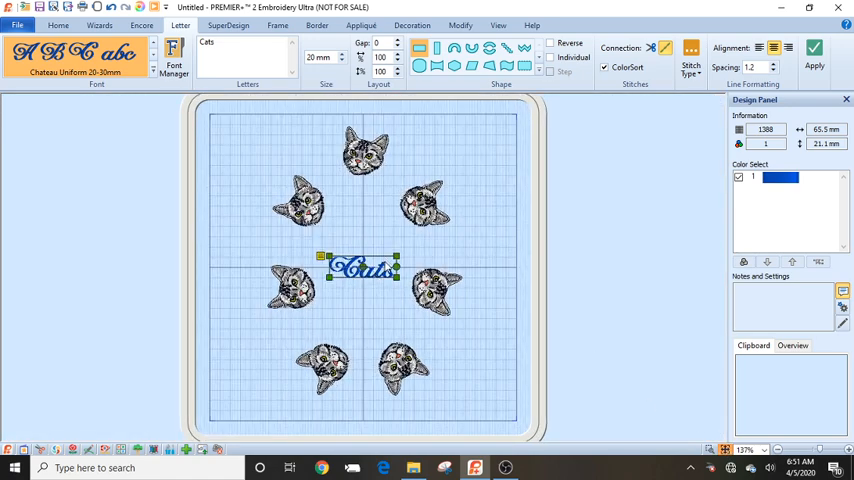
Step: Bring up Letter Properties for the 'Cats' lettering
right_click(360, 268)
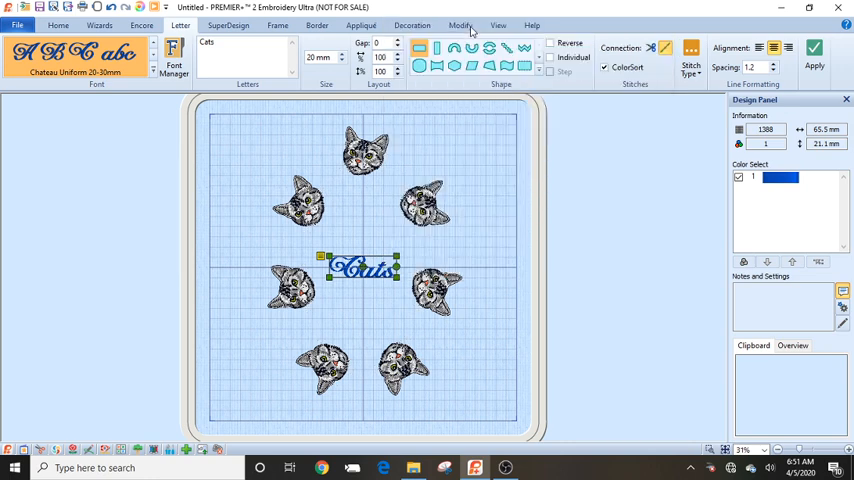
mouse_move(455, 275)
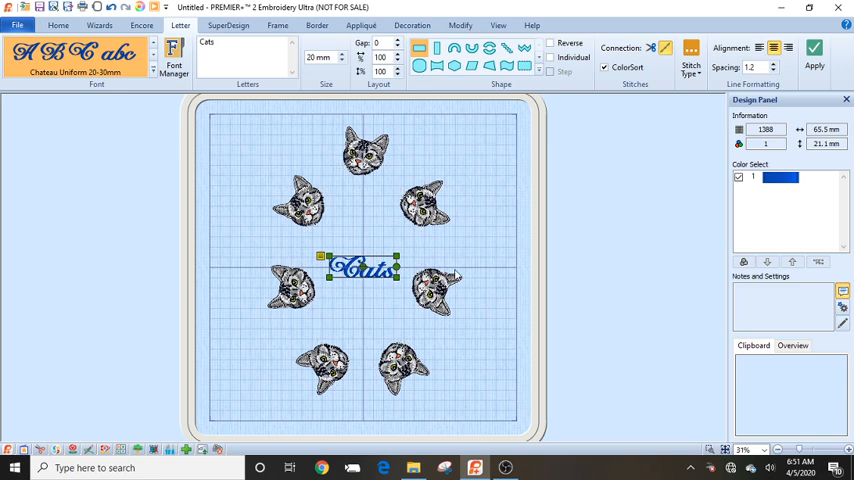
mouse_move(456, 275)
text(30)
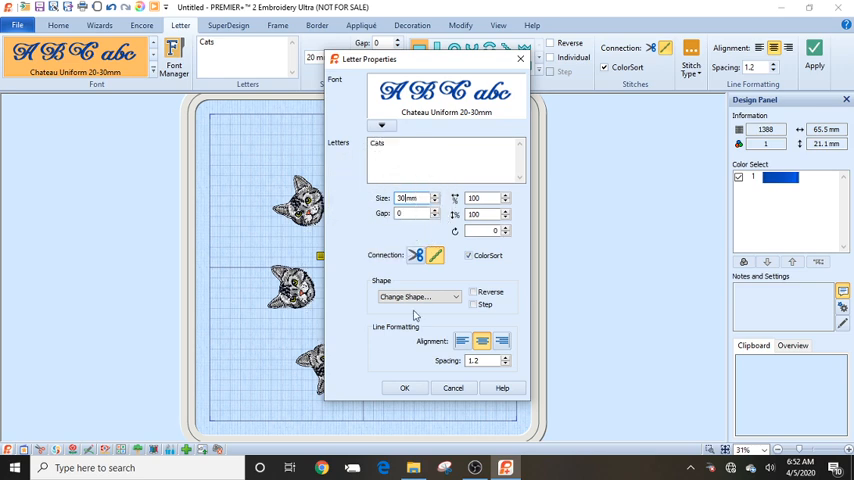
Step: Enlarge the 'Cats' lettering to 30 mm size, about 98.5 by 31.6 mm
click(404, 388)
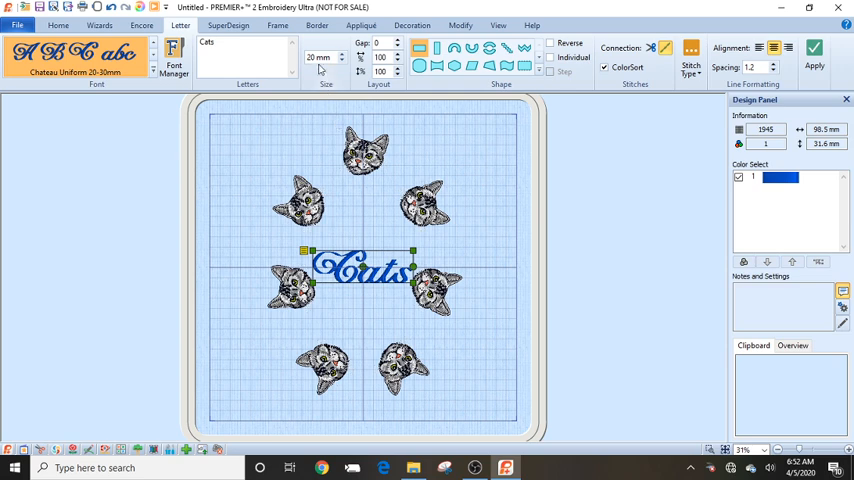
triple_click(318, 57)
text(30)
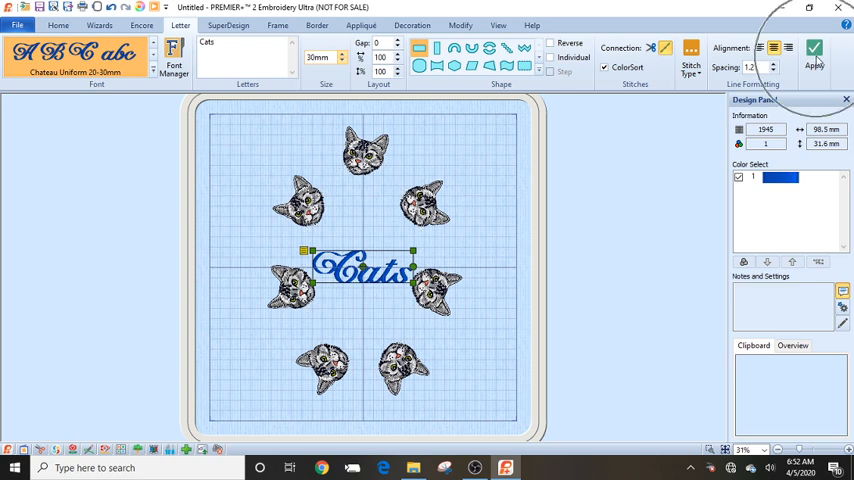
click(814, 50)
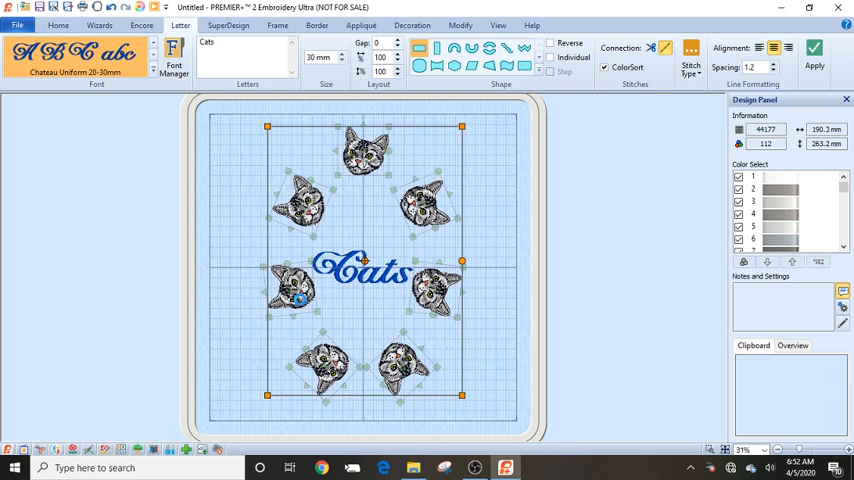
click(360, 270)
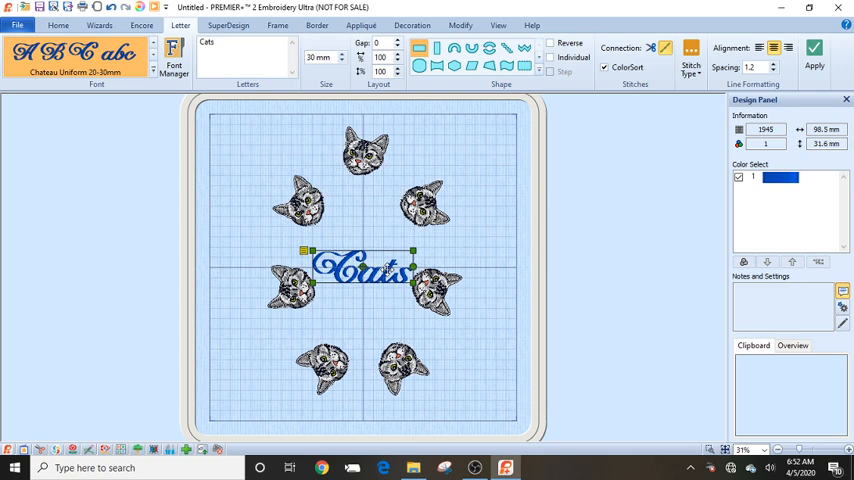
mouse_move(386, 180)
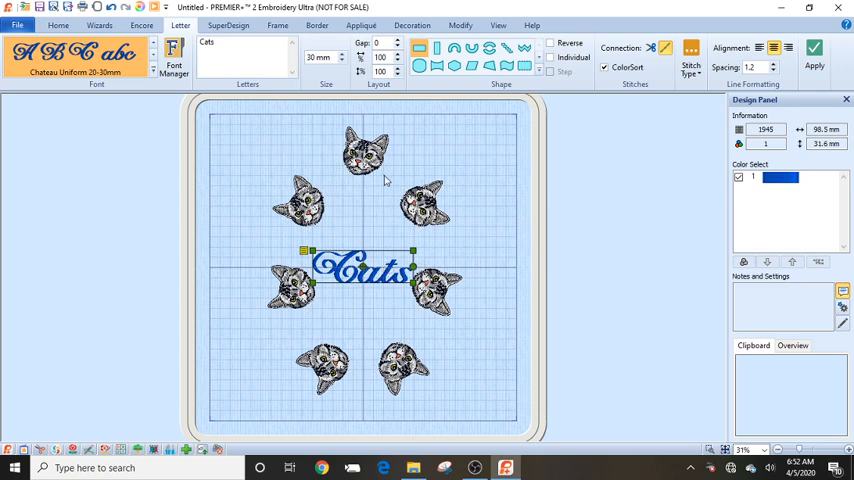